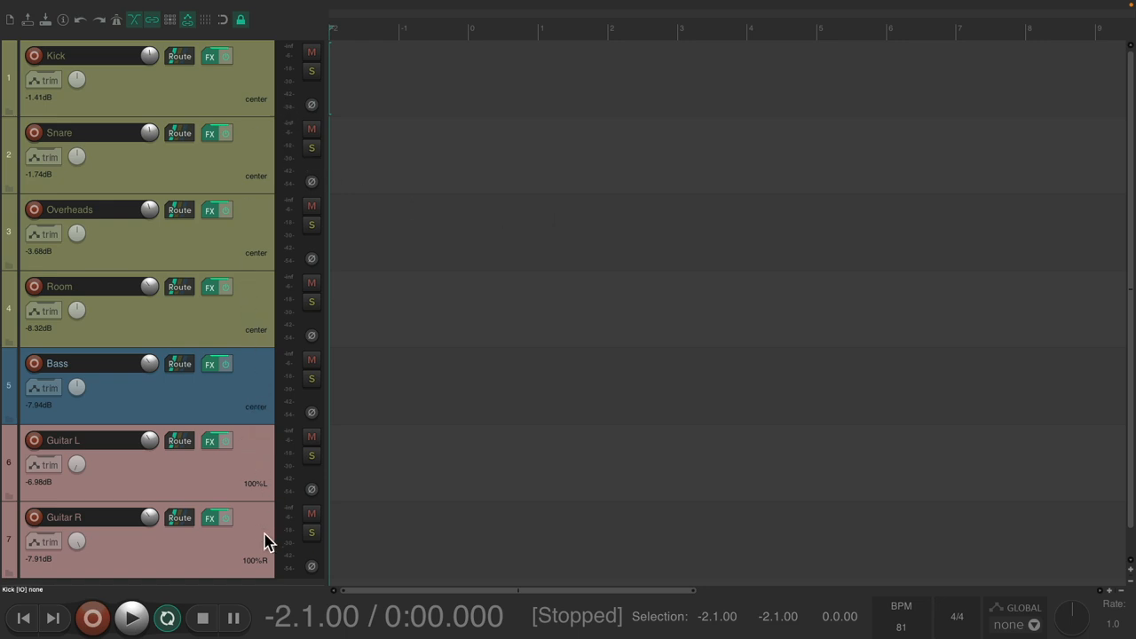
mouse_move(583, 245)
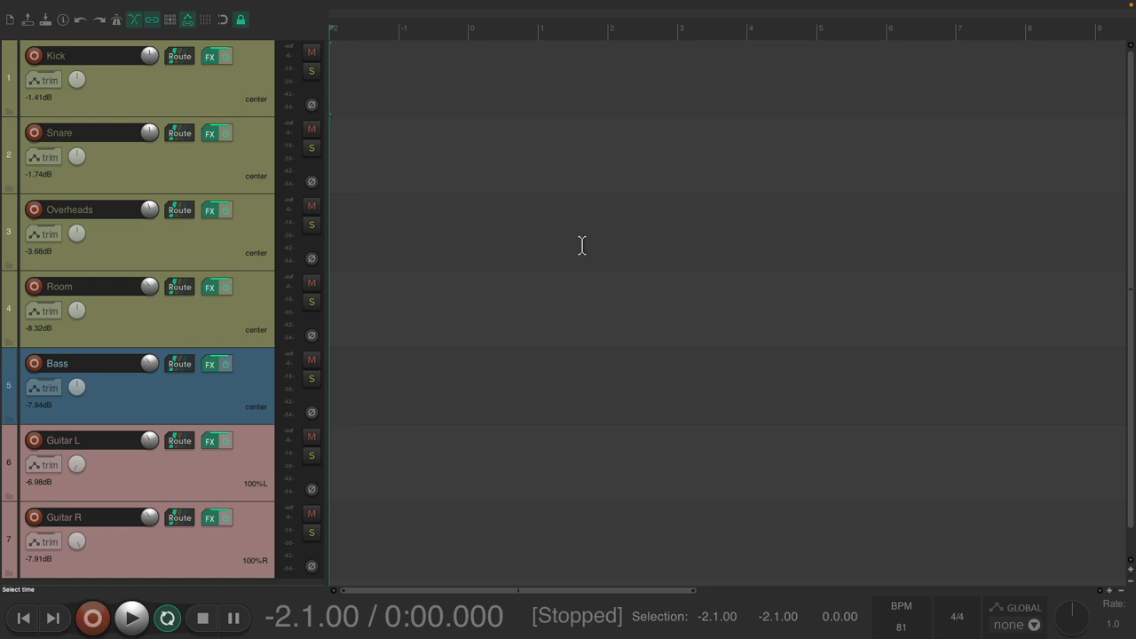
mouse_move(494, 160)
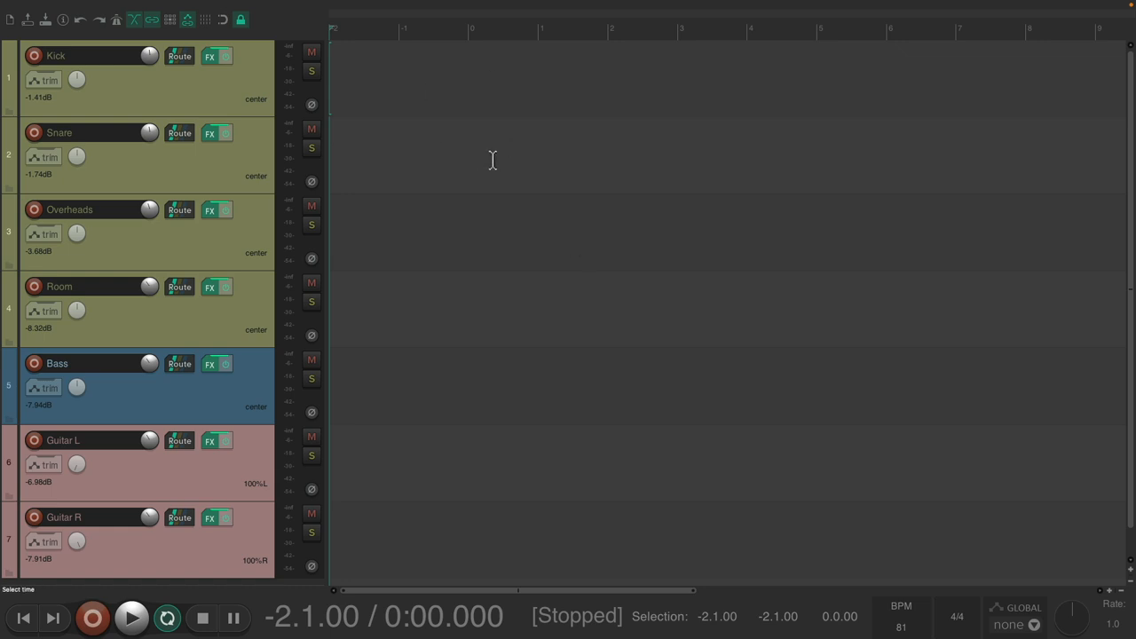
mouse_move(127, 78)
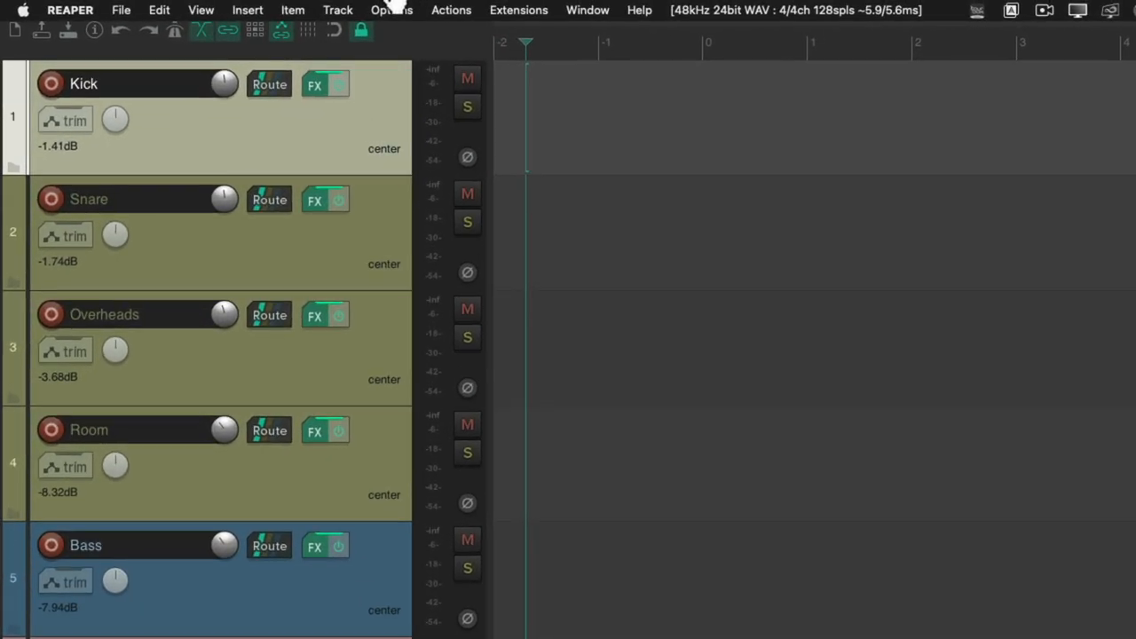
Insert an empty item on the Kick track with note text 'Kick' shown as Stretch image/text
left_click(246, 11)
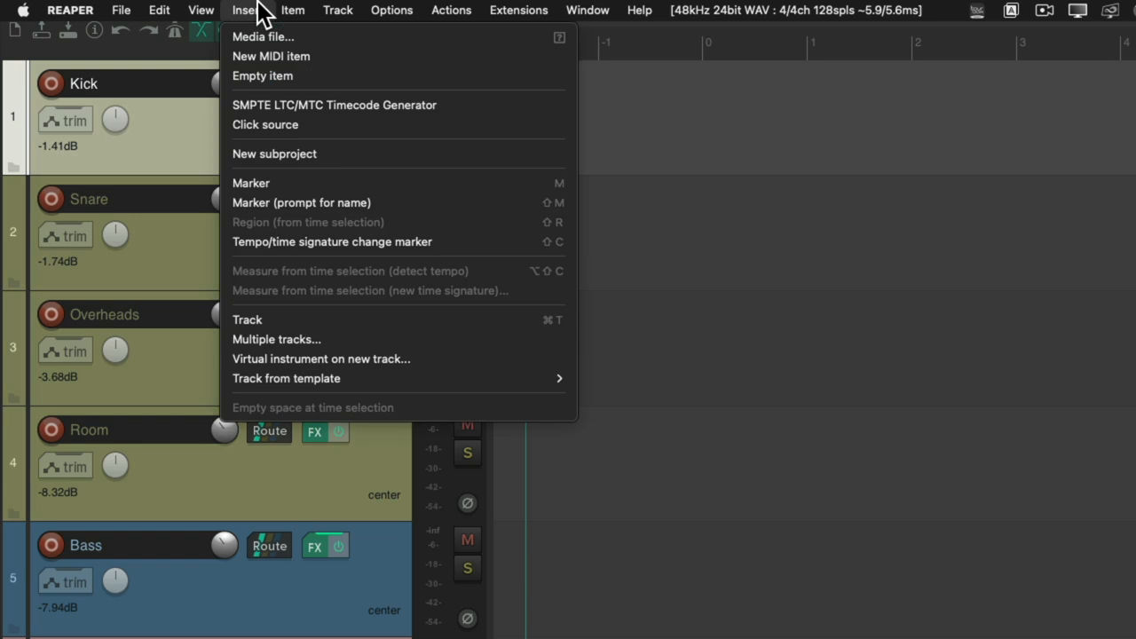
mouse_move(263, 75)
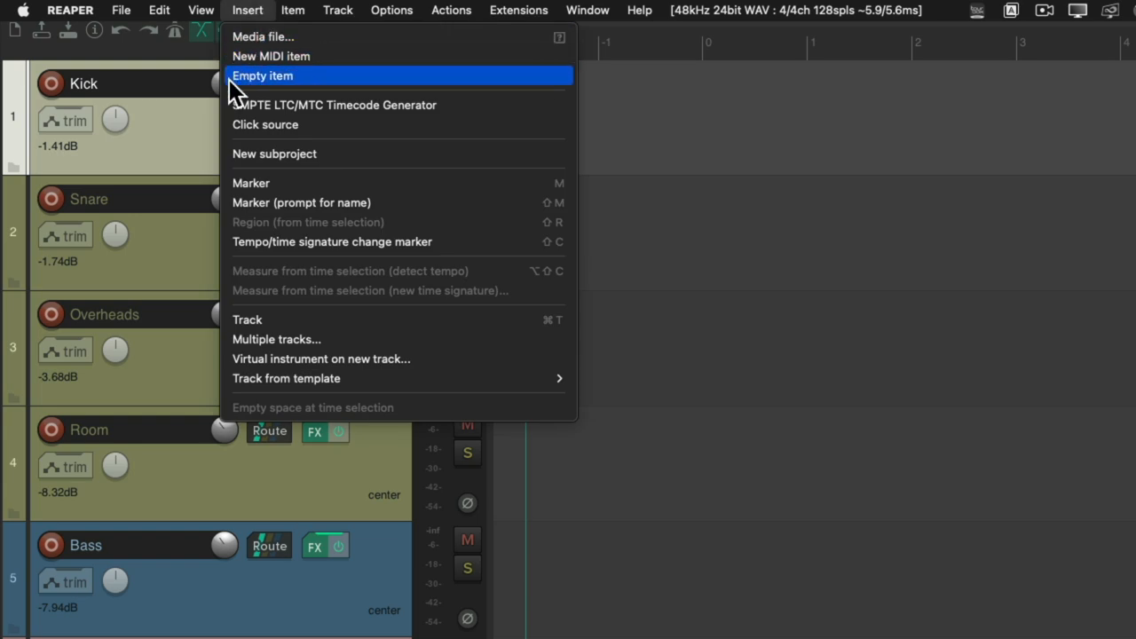
left_click(261, 75)
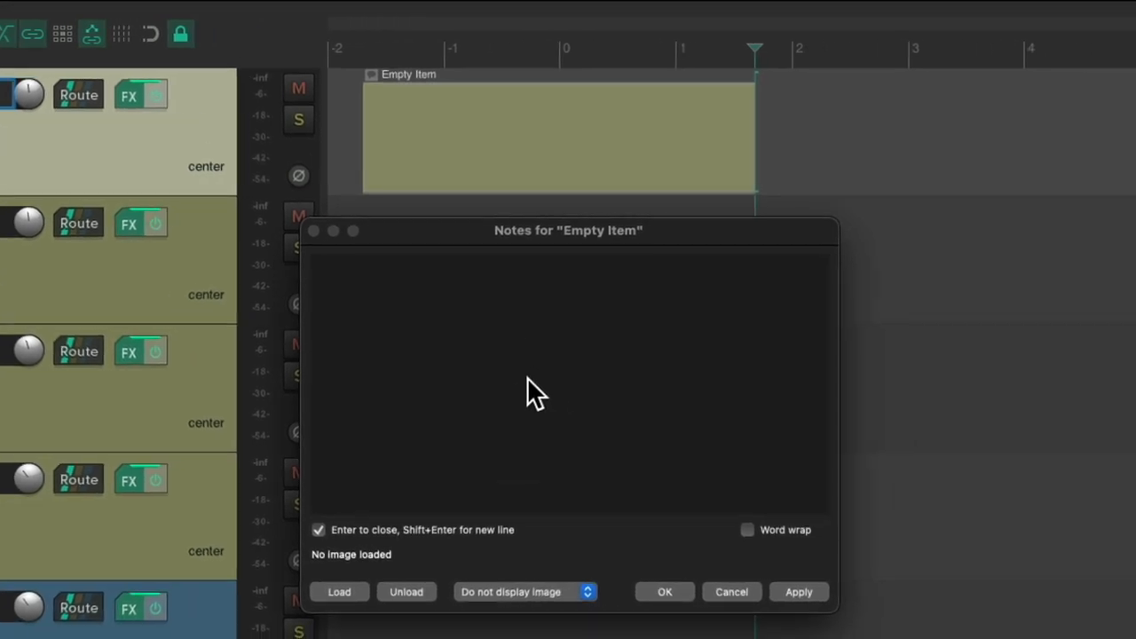
type("Kick")
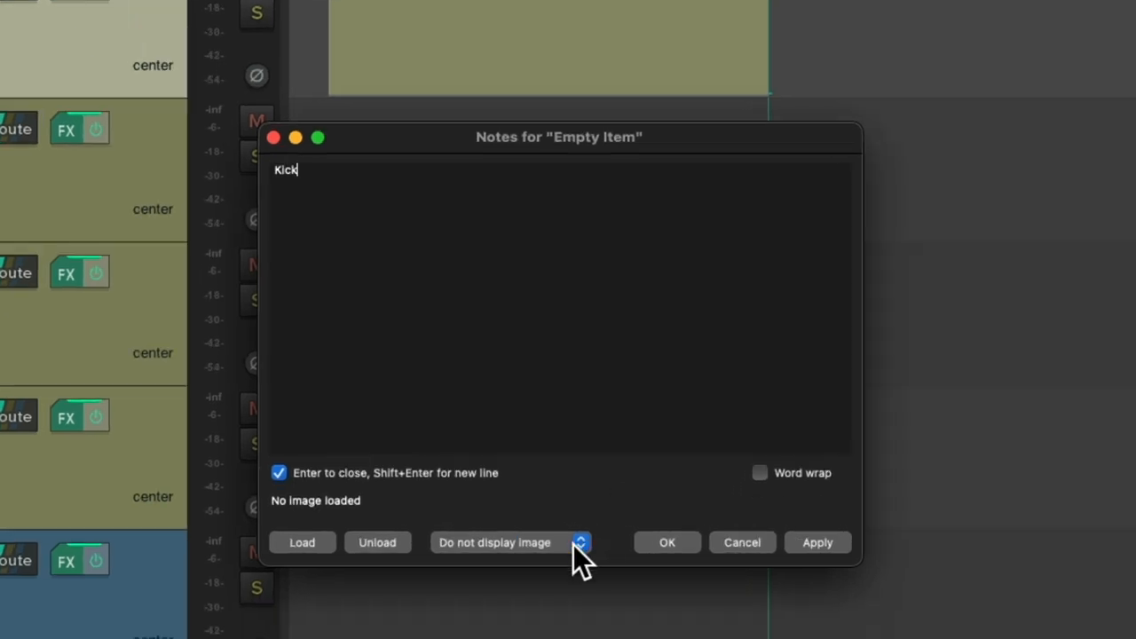
left_click(512, 544)
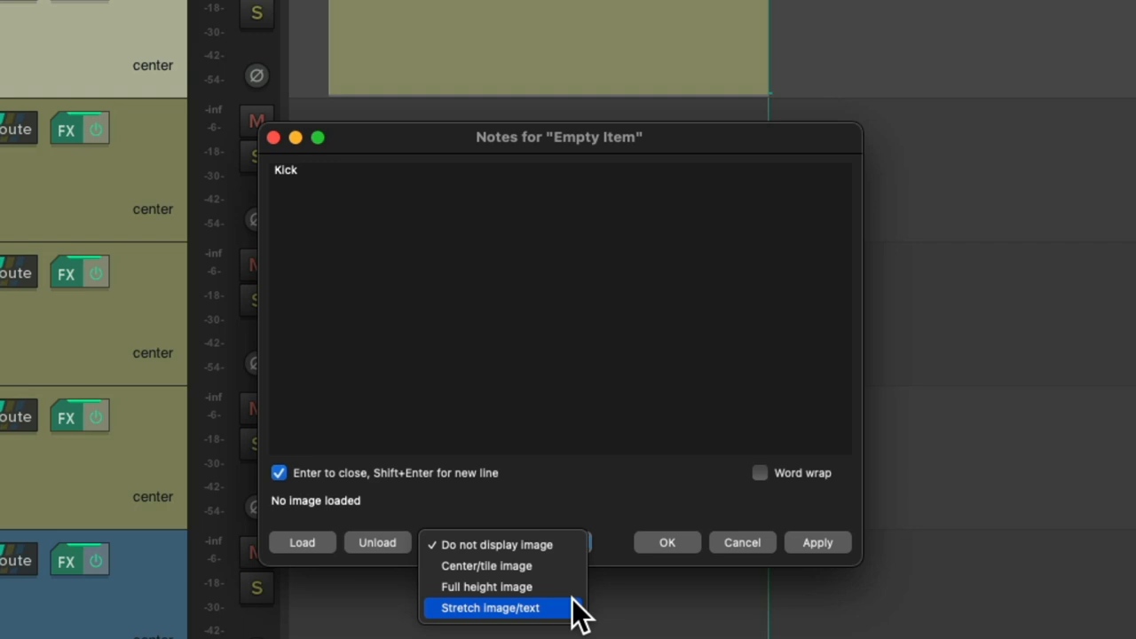
left_click(490, 608)
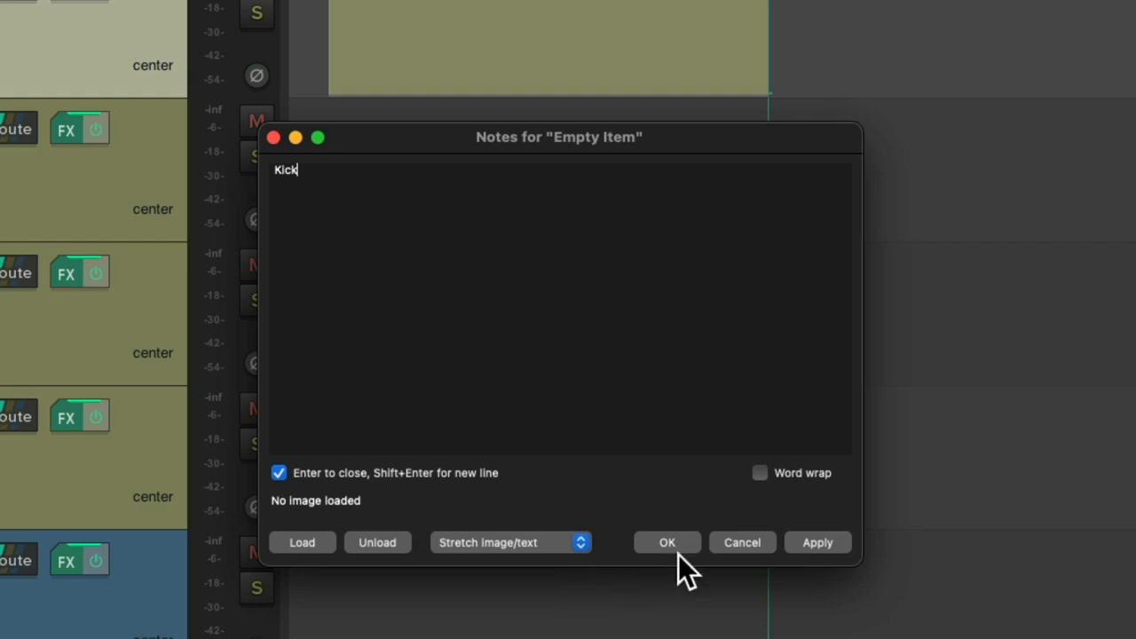
left_click(668, 543)
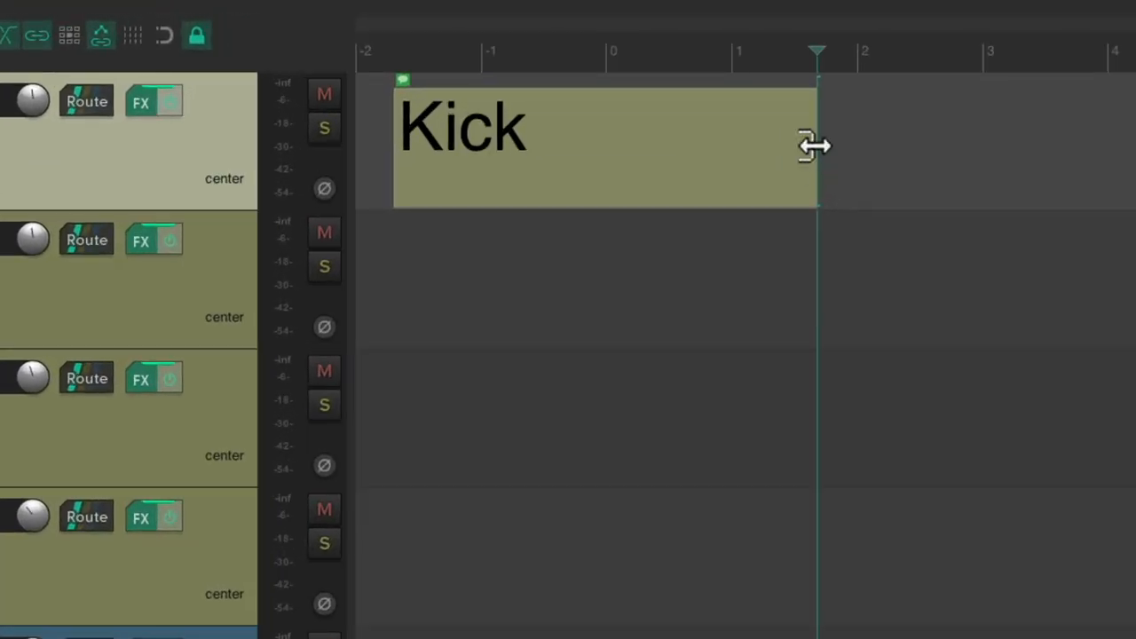
Trim the Kick label item's right edge down to a short label length
left_click_drag(817, 145, 476, 174)
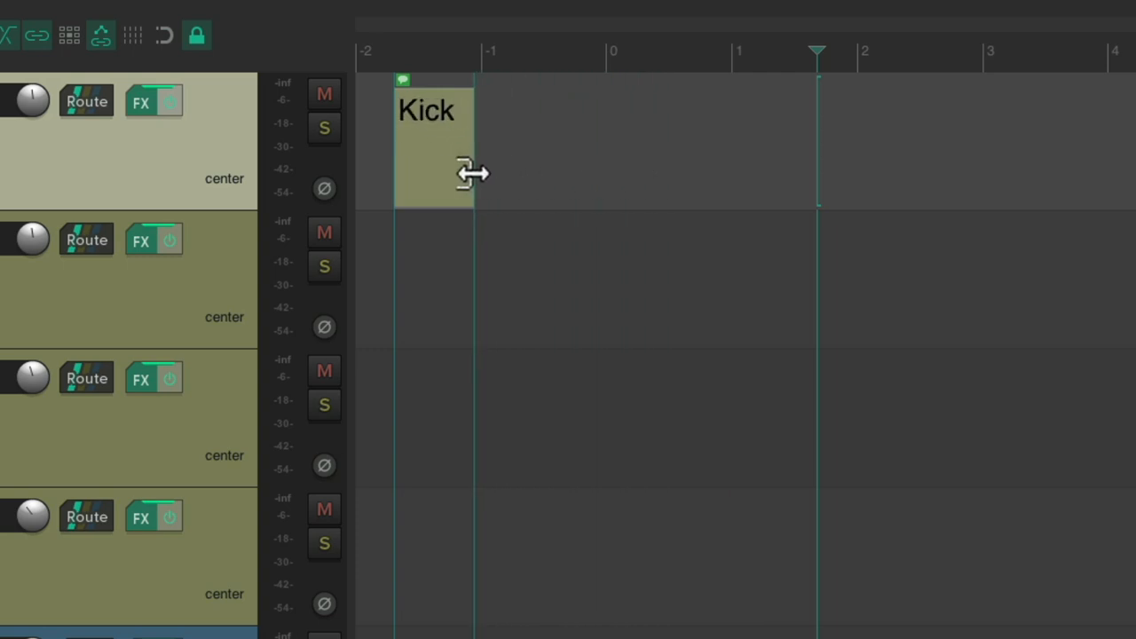
left_click_drag(476, 174, 577, 163)
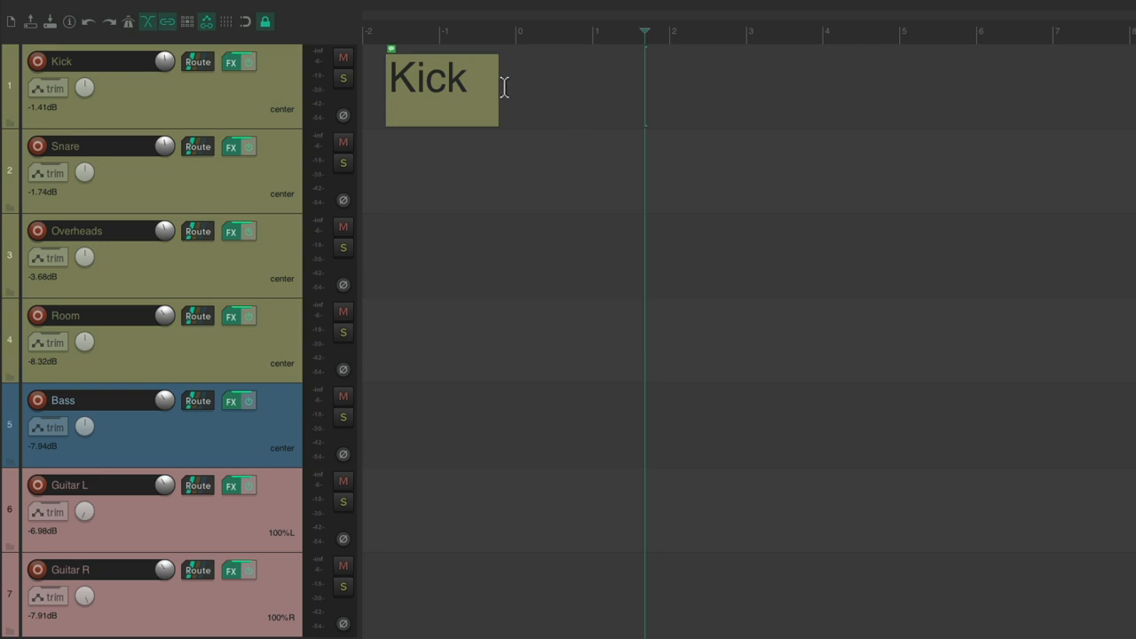
mouse_move(536, 63)
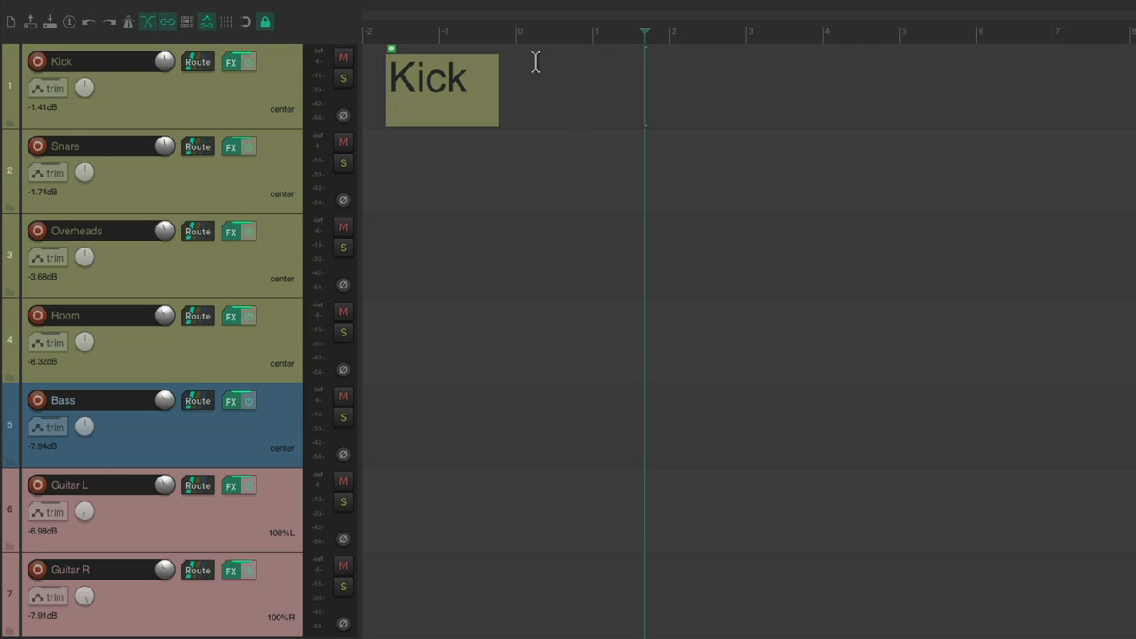
mouse_move(509, 132)
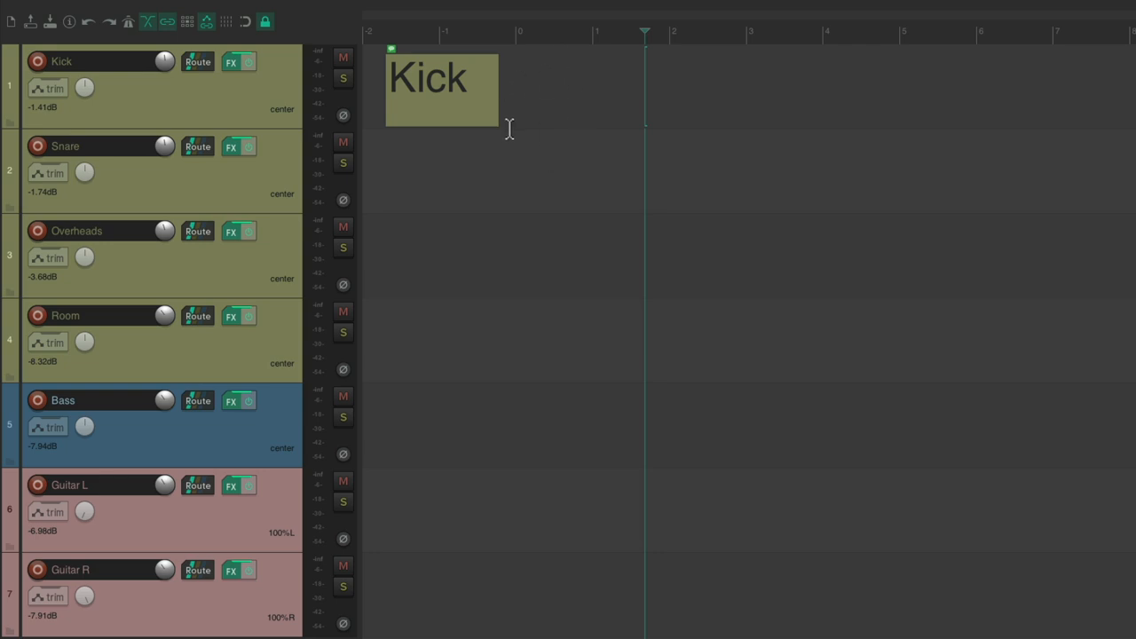
mouse_move(521, 103)
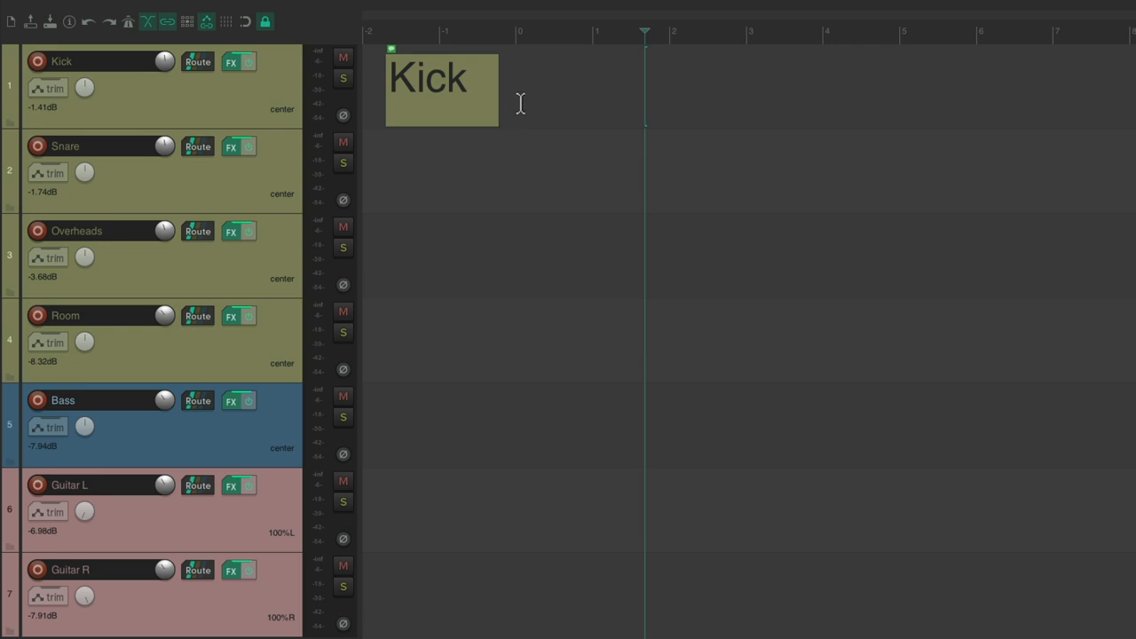
mouse_move(550, 14)
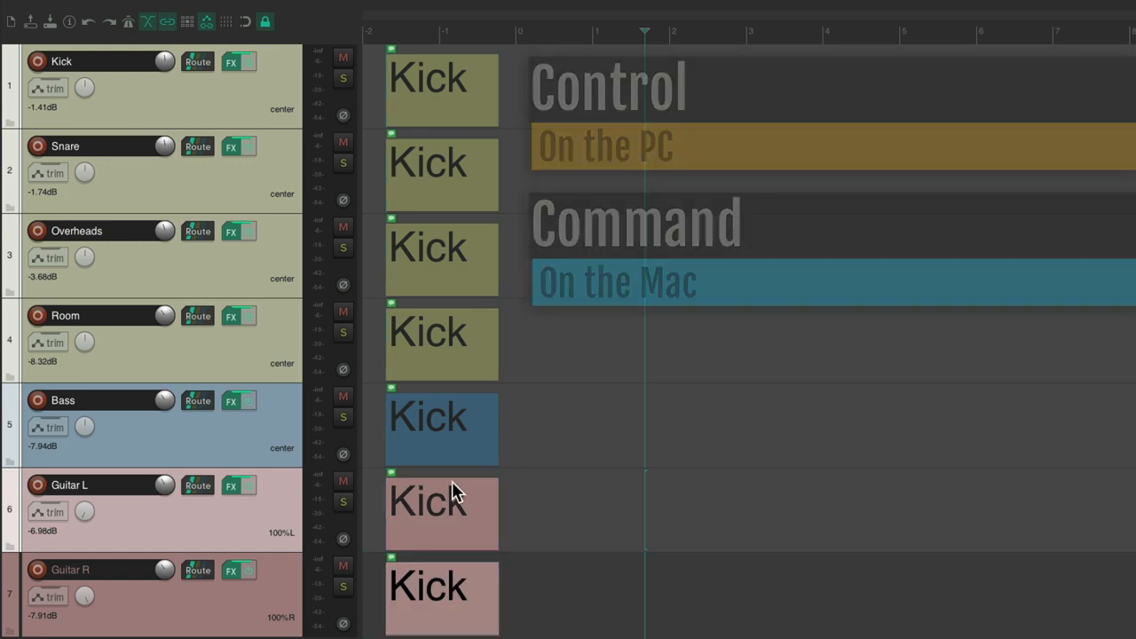
Rename the copied label items to Snare, Overs, Room, Bass and Guit L on their tracks
double_click(85, 196)
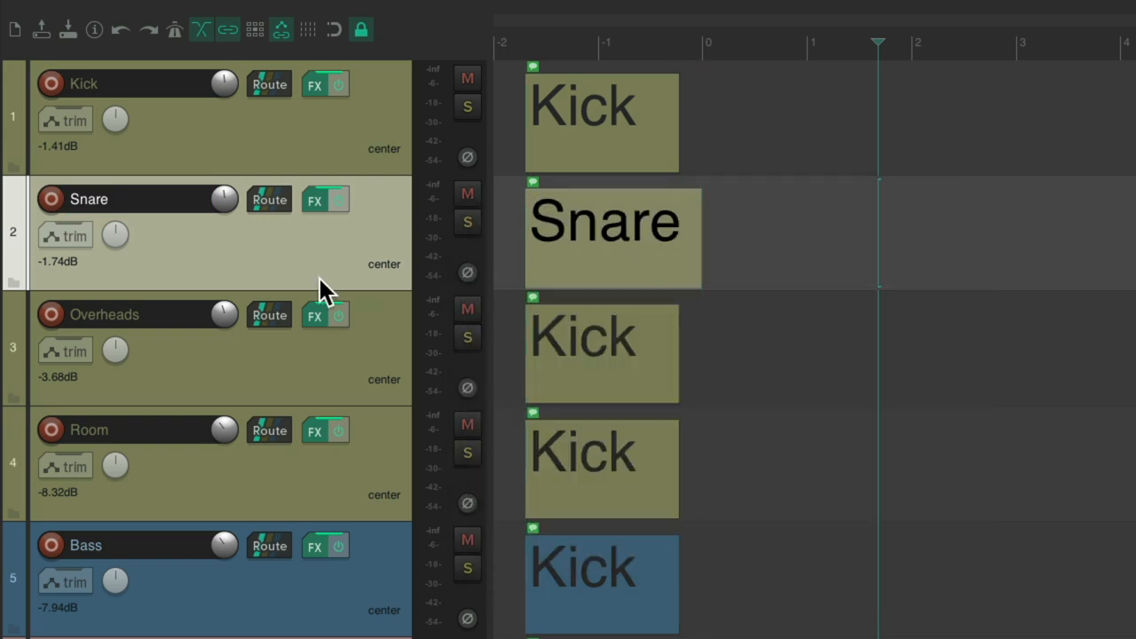
double_click(94, 312)
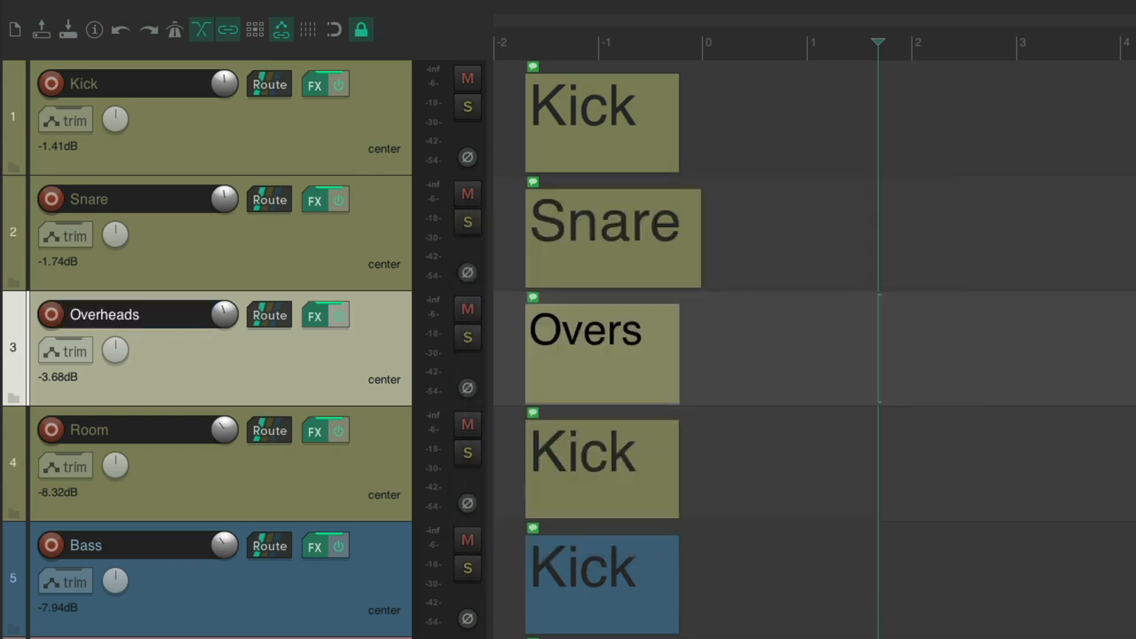
scroll("down", 3)
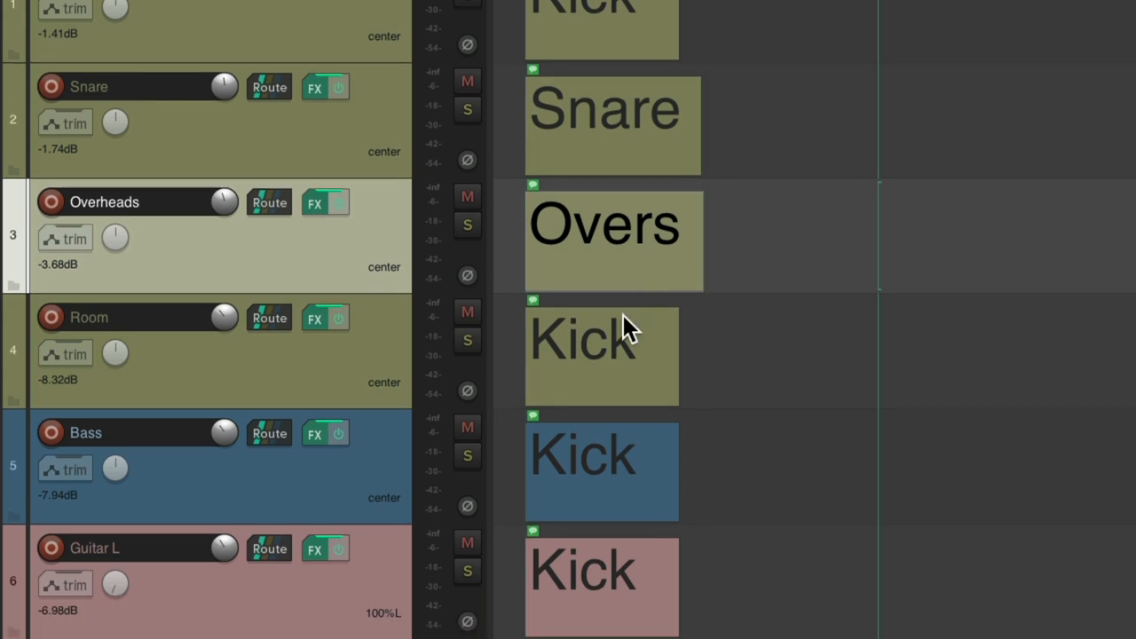
double_click(92, 316)
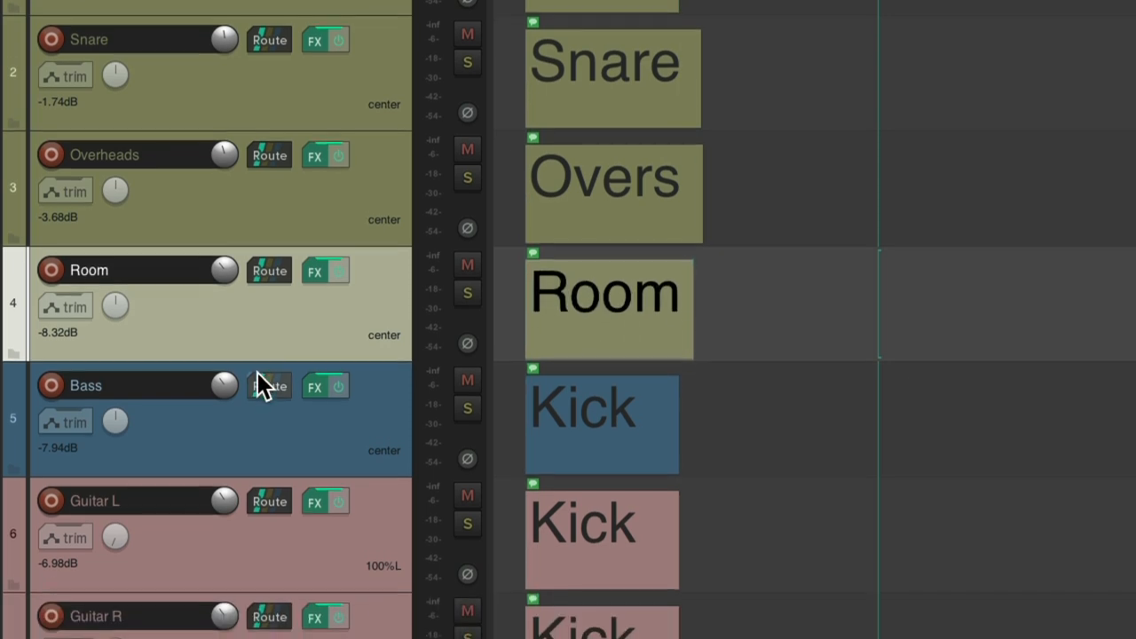
double_click(86, 385)
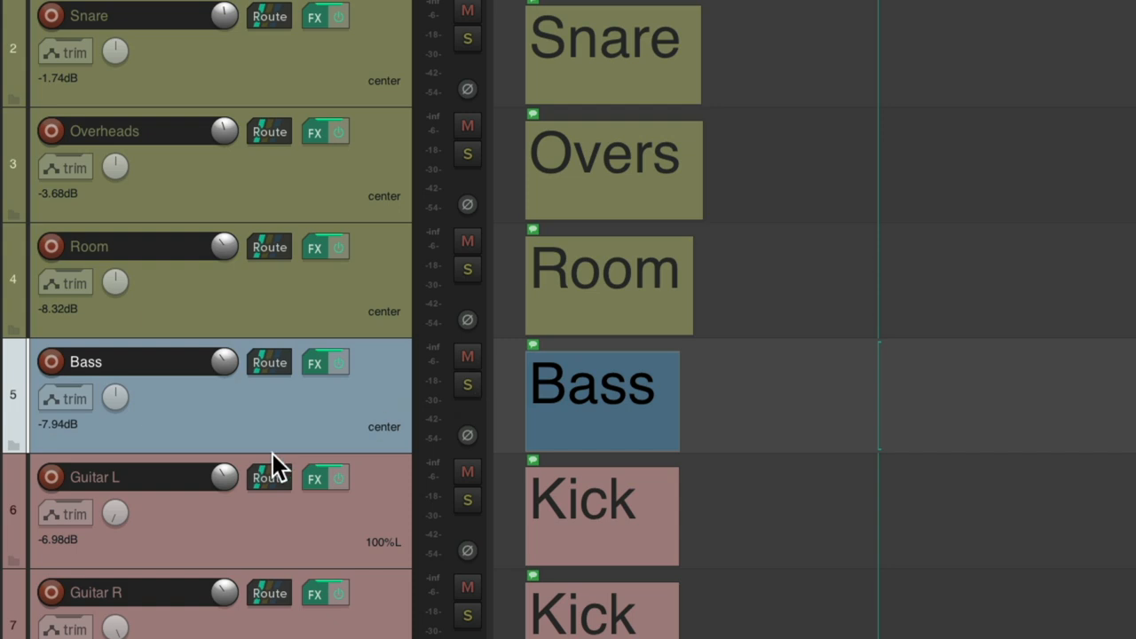
double_click(92, 476)
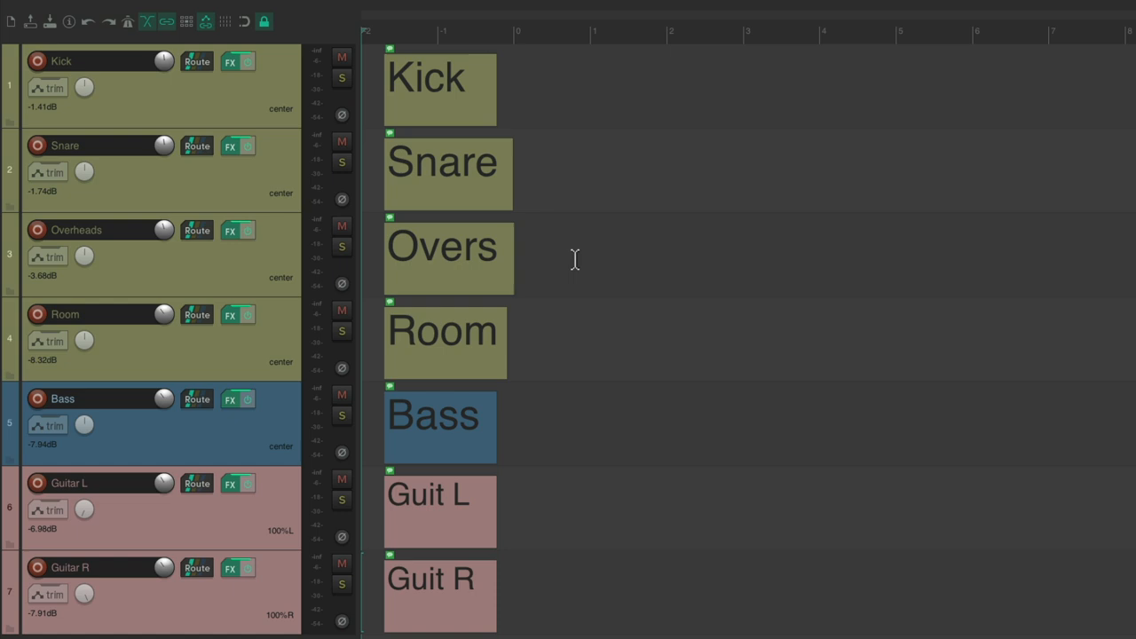
mouse_move(454, 387)
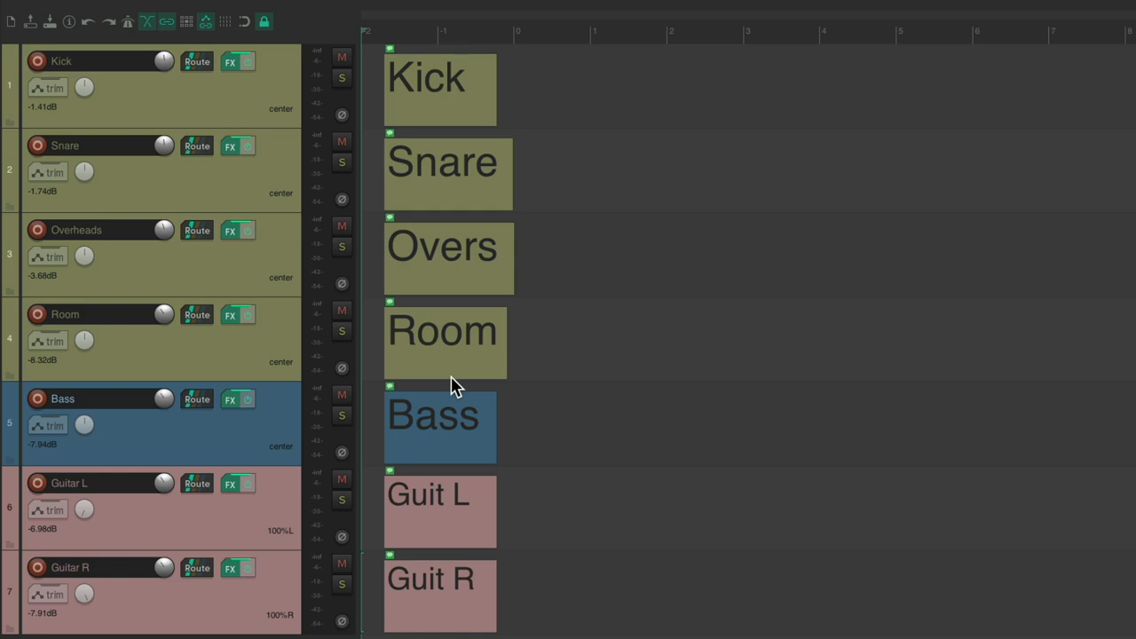
mouse_move(628, 197)
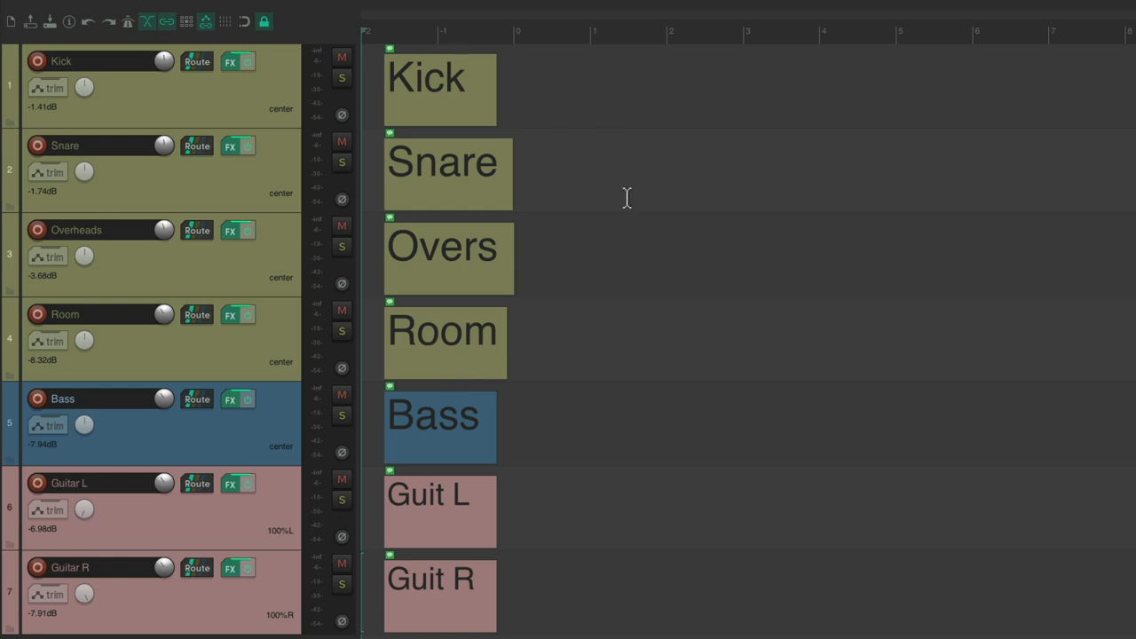
mouse_move(668, 518)
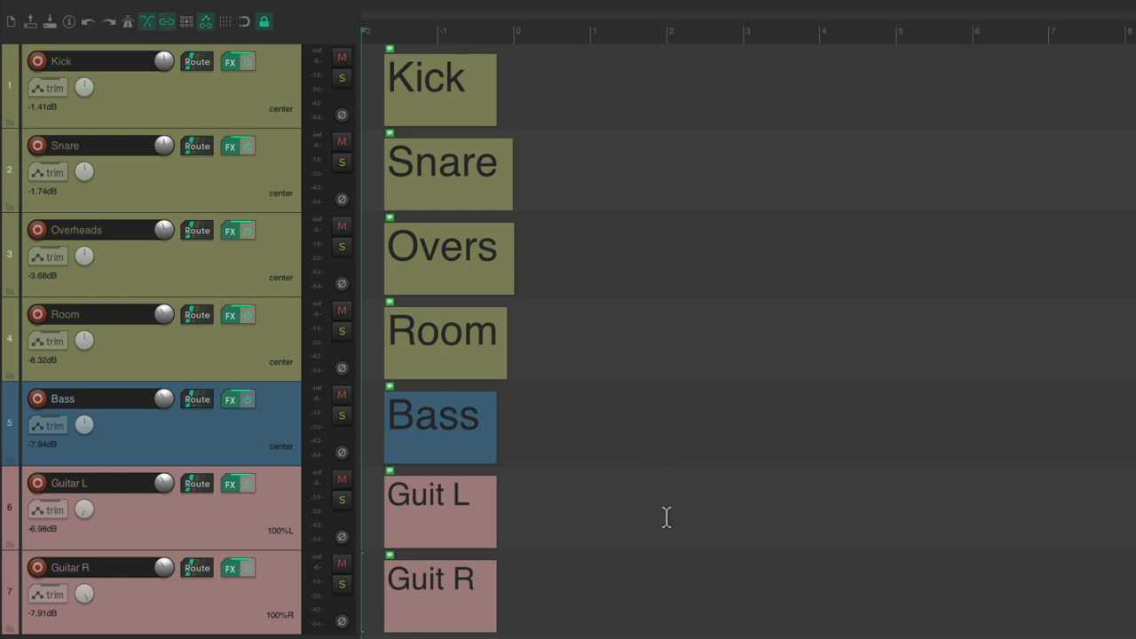
mouse_move(634, 344)
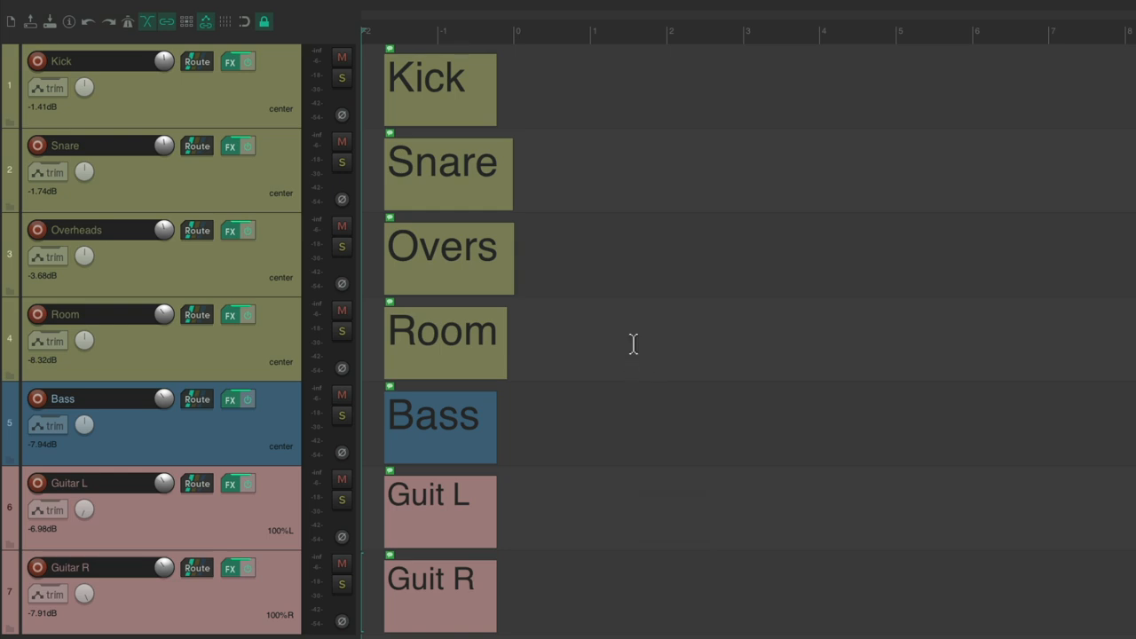
mouse_move(611, 323)
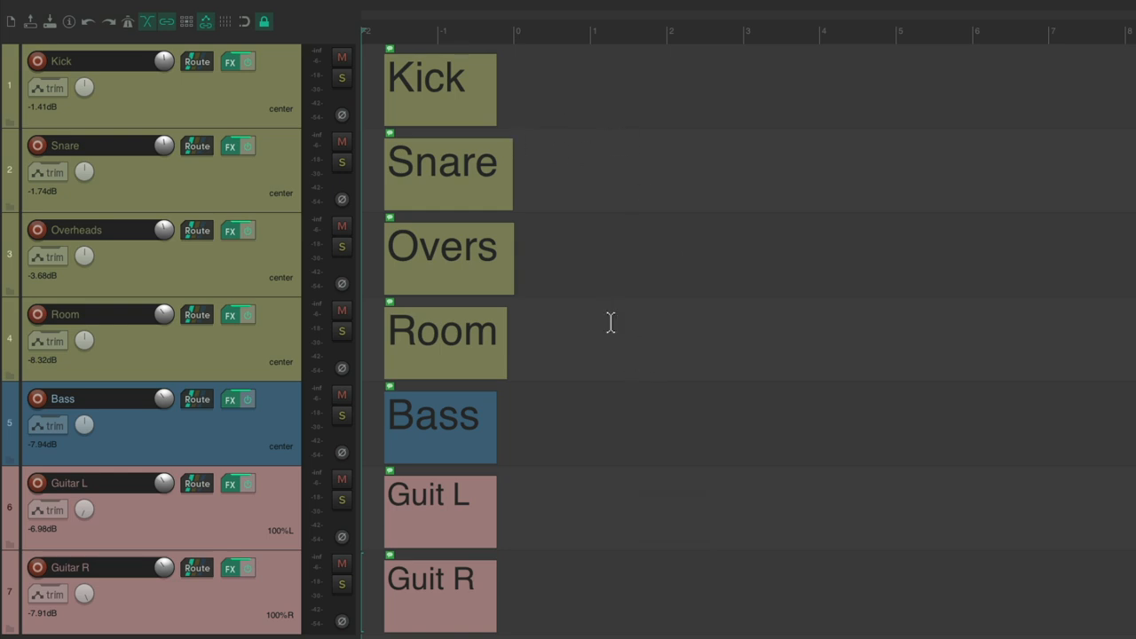
mouse_move(501, 78)
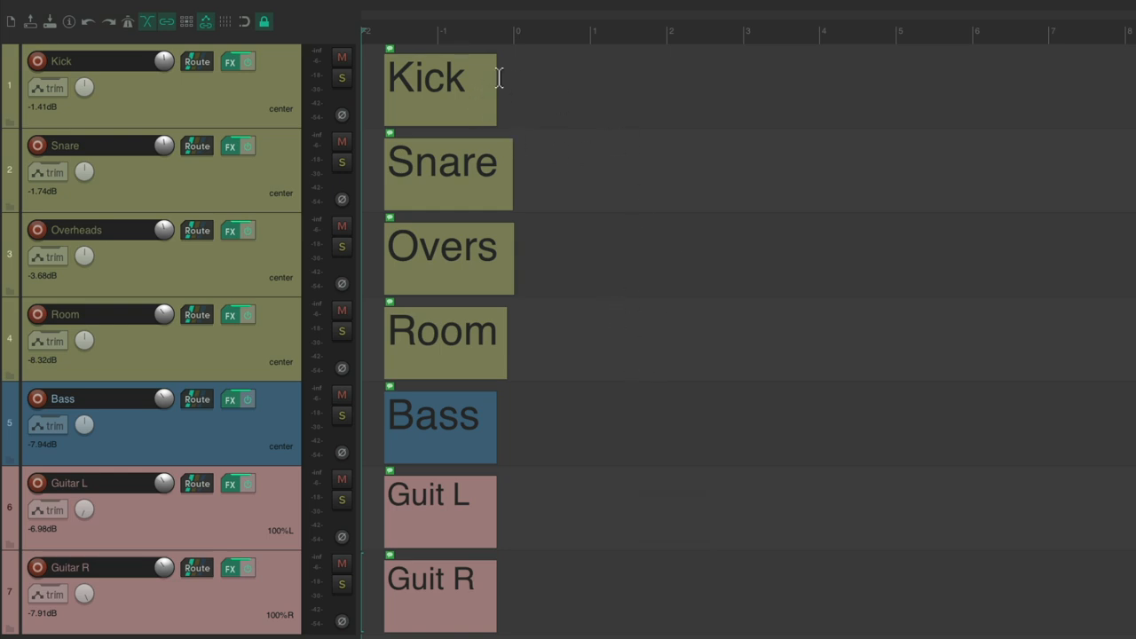
mouse_move(494, 93)
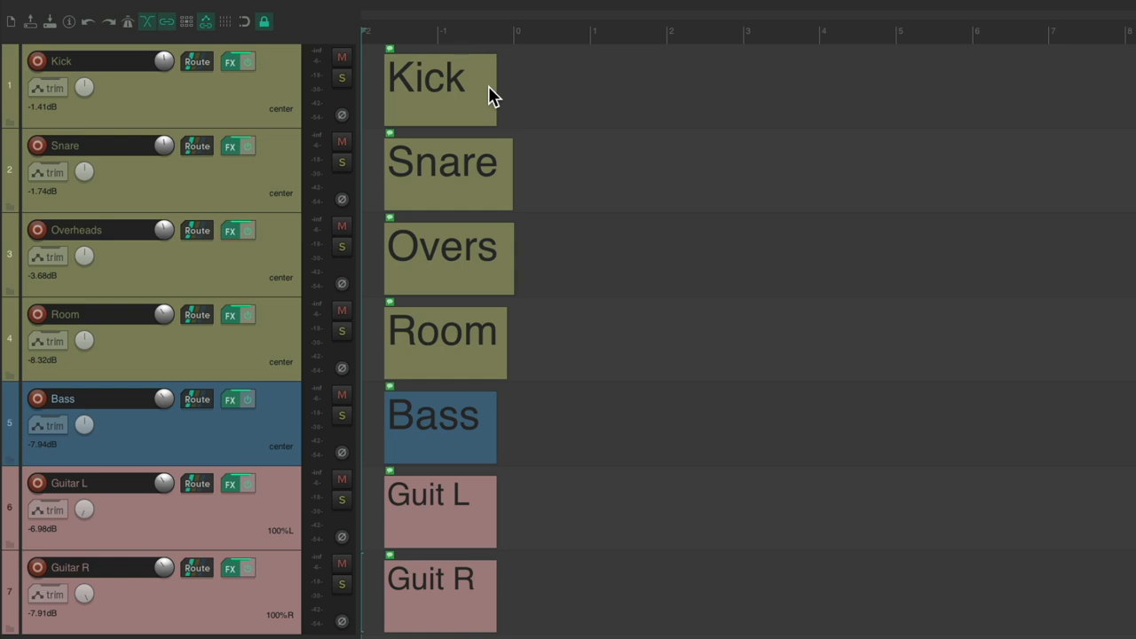
mouse_move(597, 149)
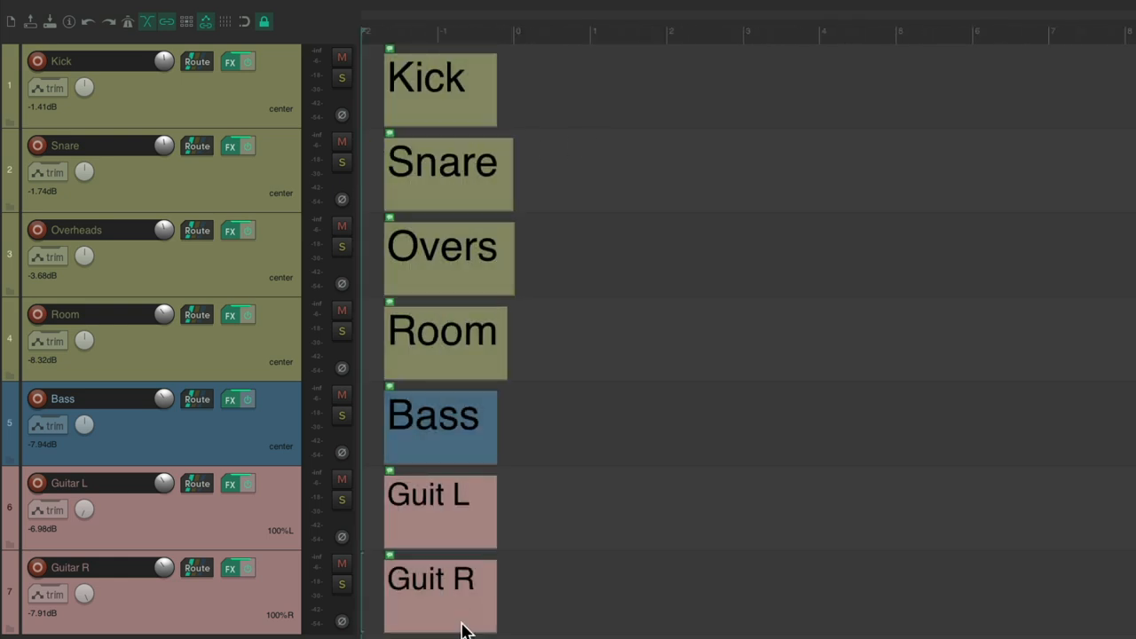
Scroll the arrange view right along the labelled tracks and section markers
scroll("right", 3)
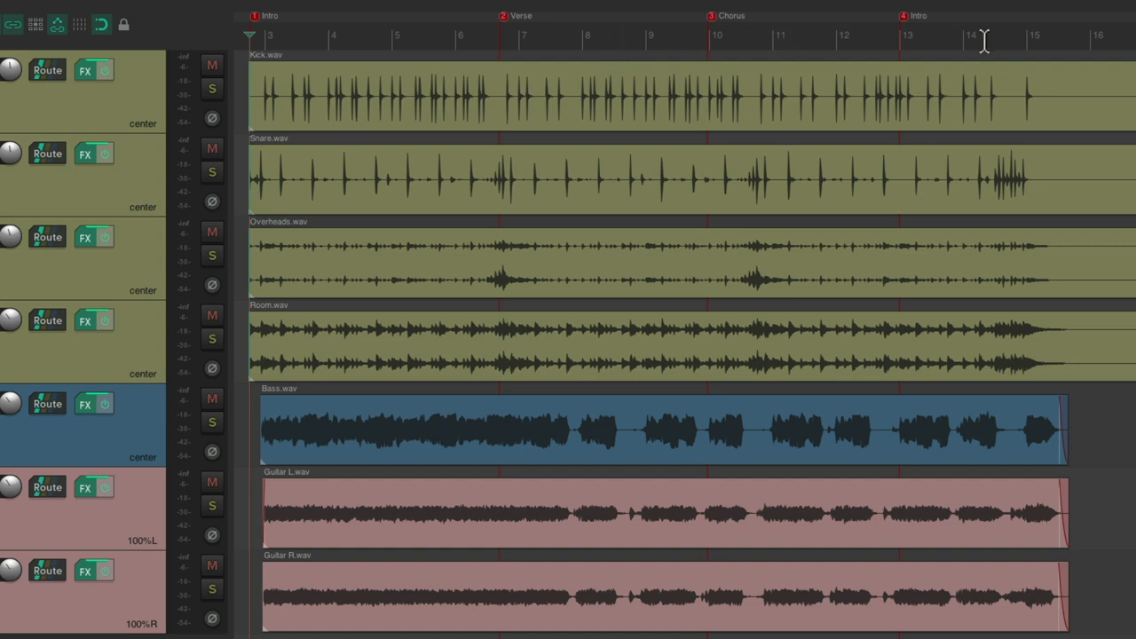
mouse_move(616, 78)
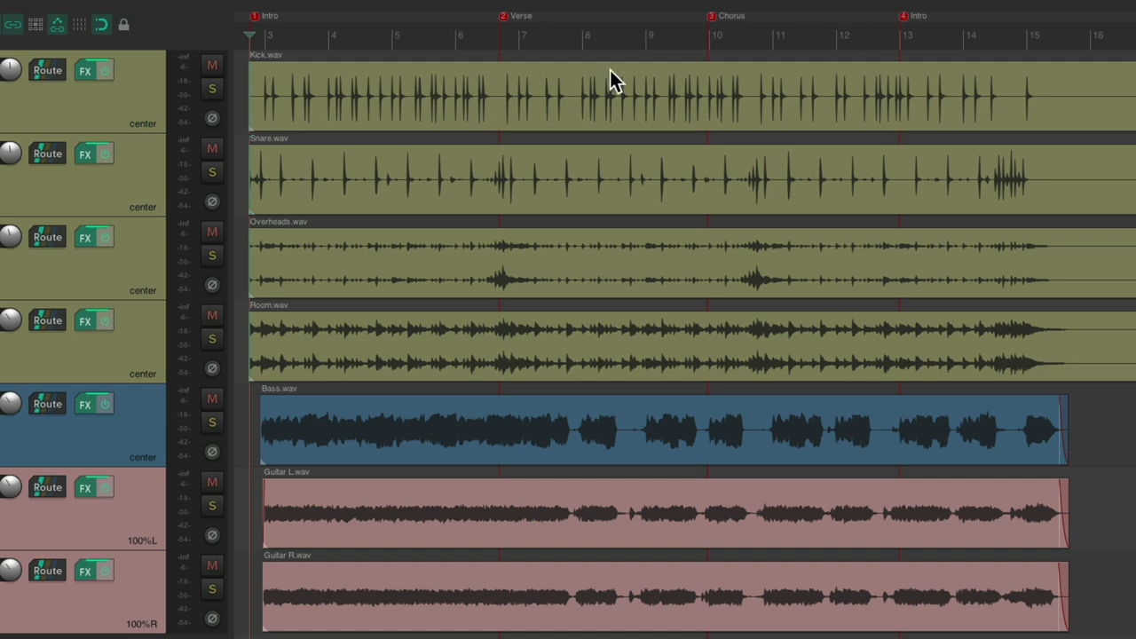
mouse_move(593, 80)
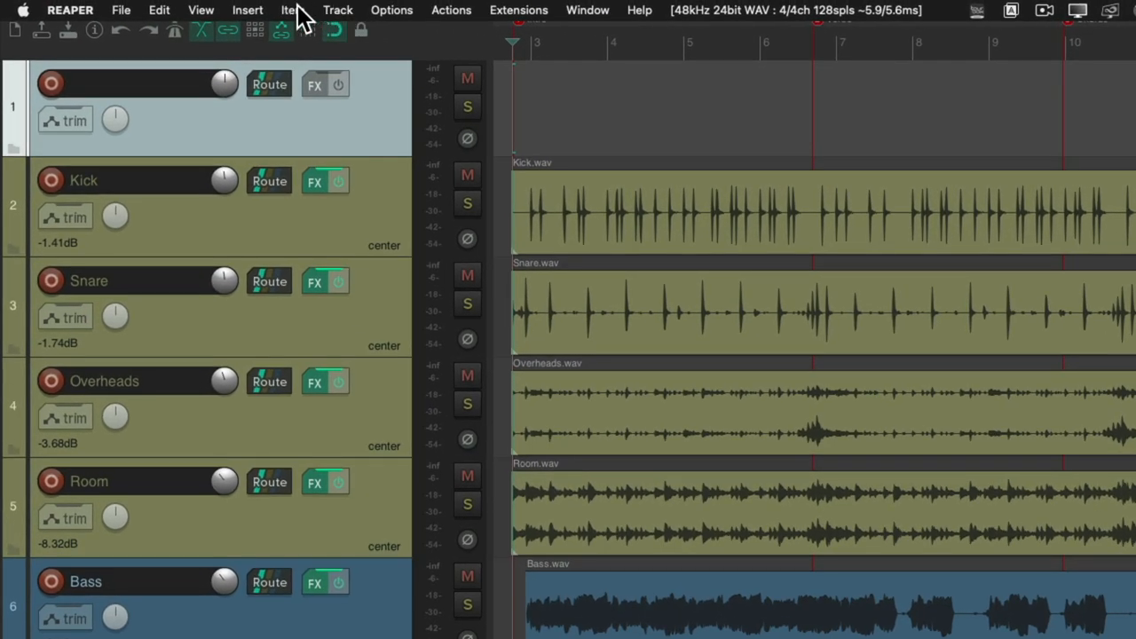
Insert an empty item on the top track and confirm its Chorus section label
left_click(247, 11)
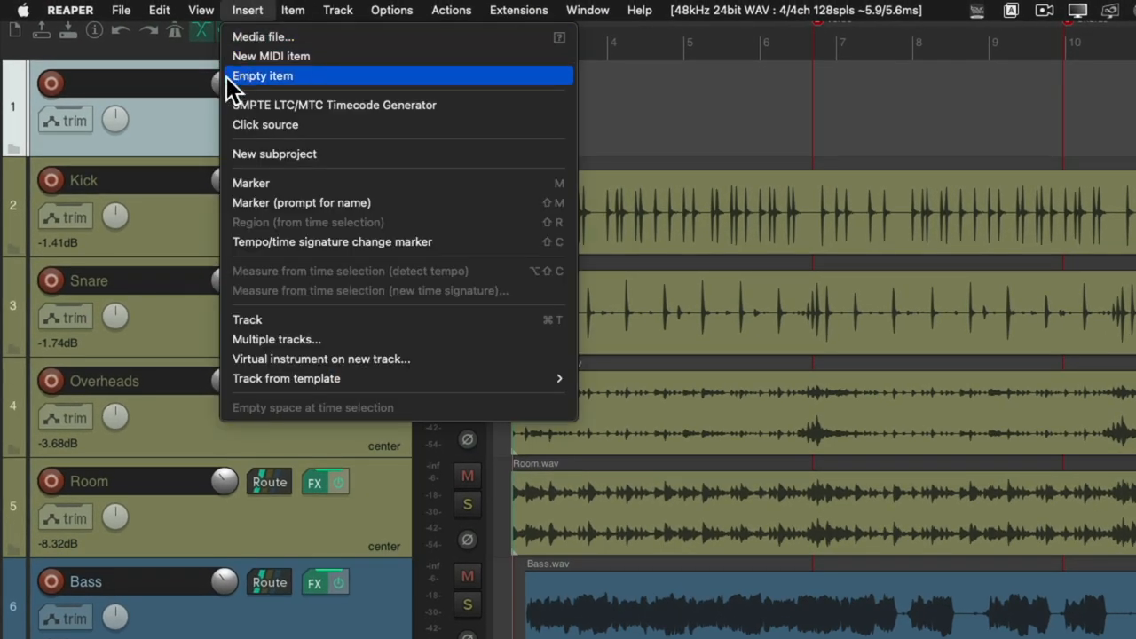
left_click(263, 74)
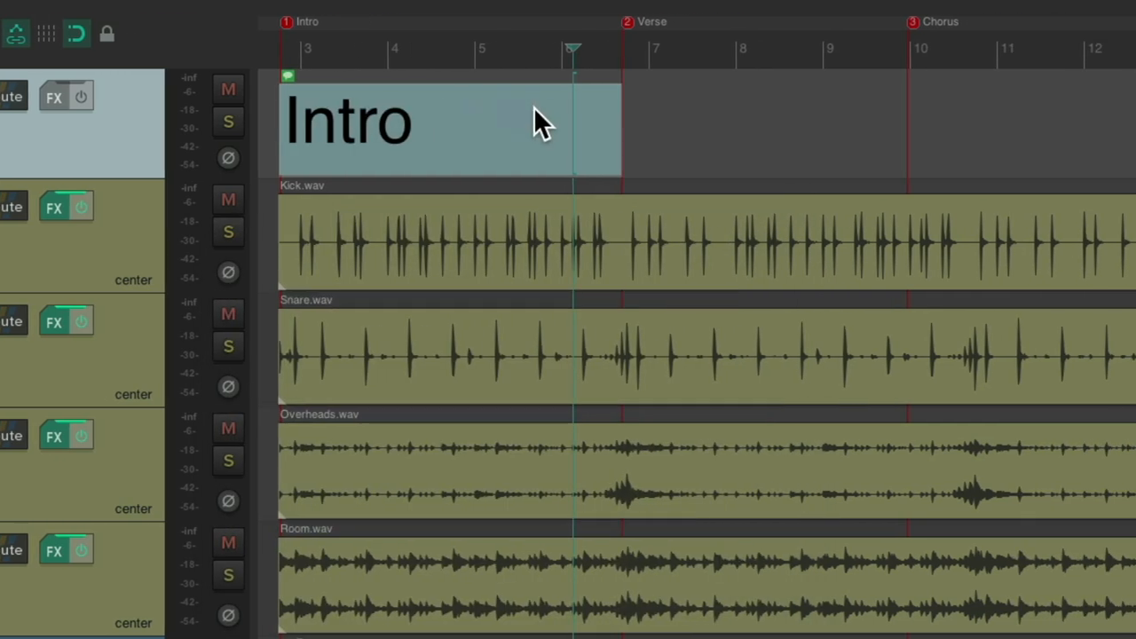
mouse_move(524, 150)
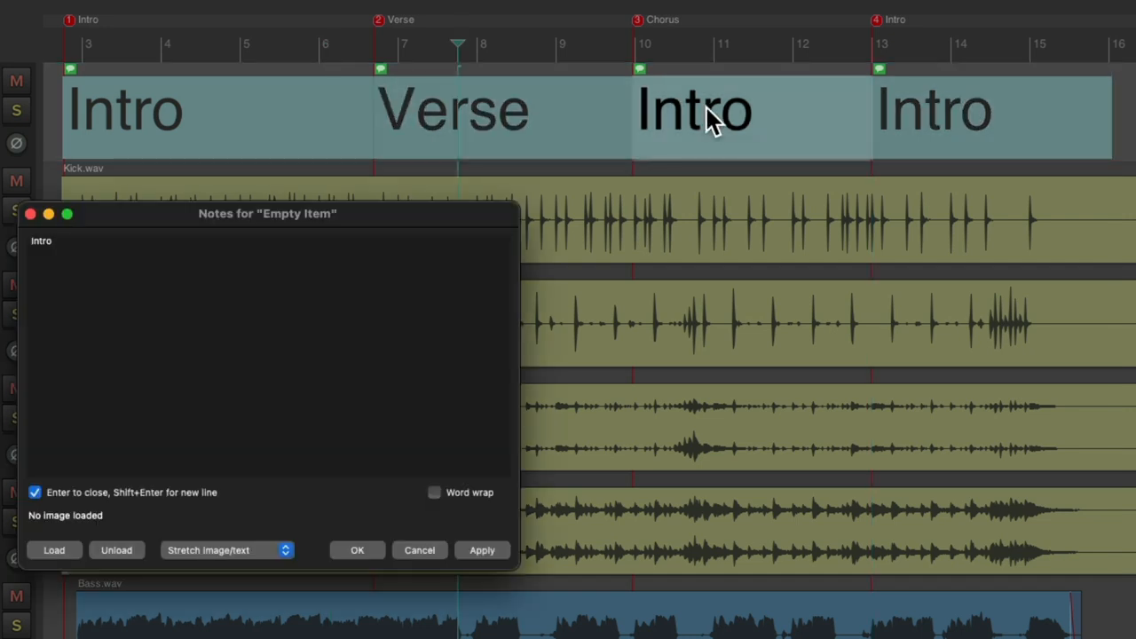
left_click(357, 551)
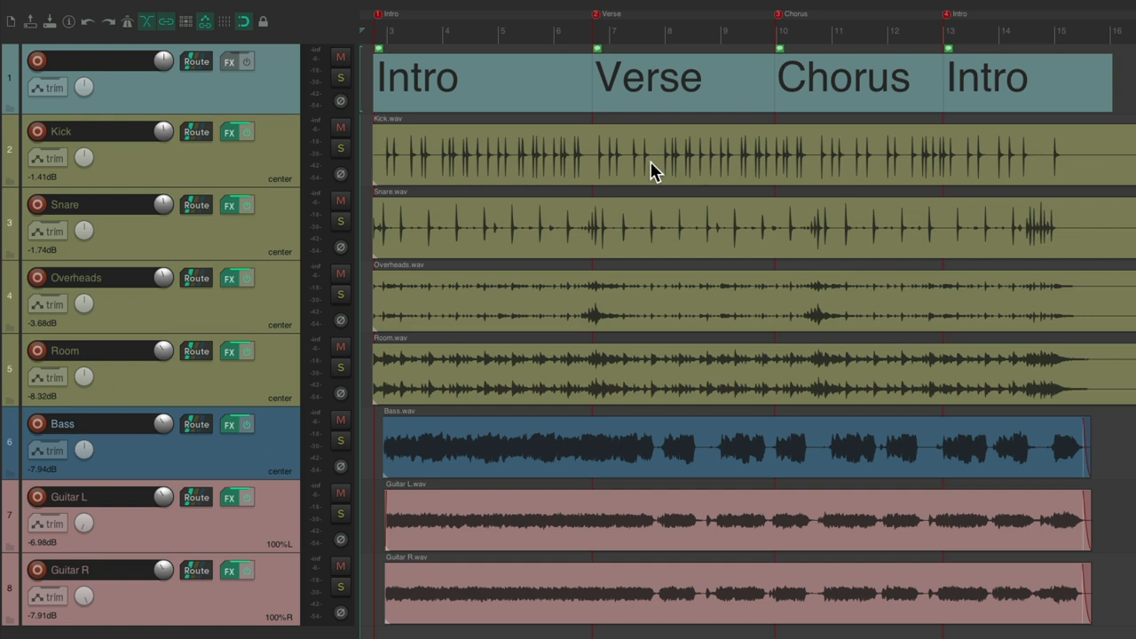
mouse_move(694, 156)
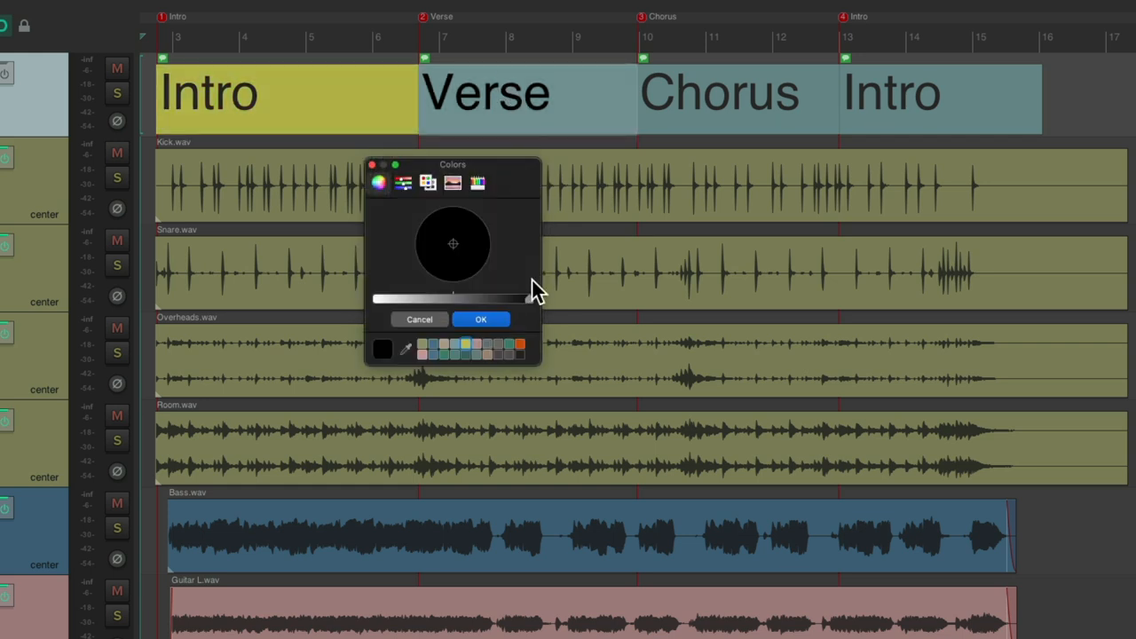
Set custom colours blue for the Verse label and orange for the Chorus label
left_click(479, 319)
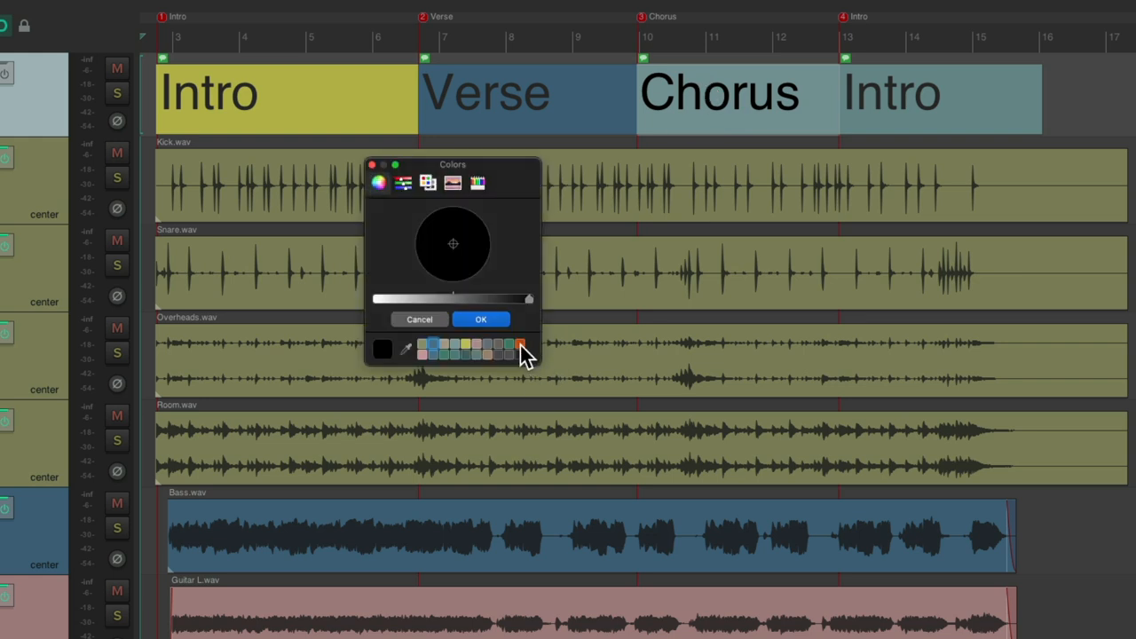
left_click(479, 319)
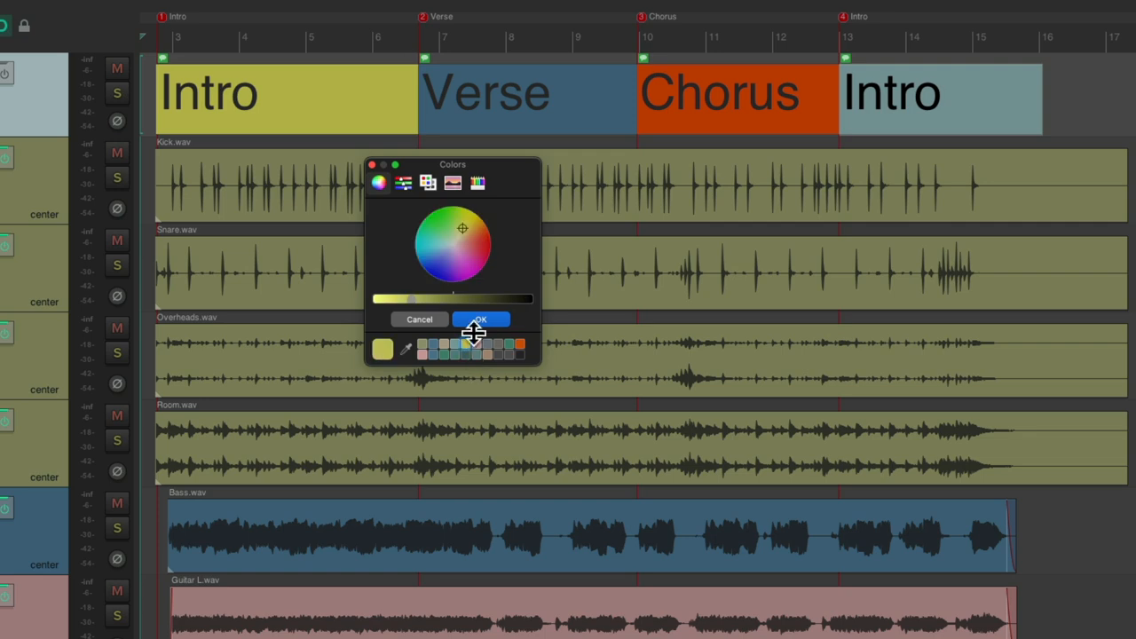
left_click(480, 319)
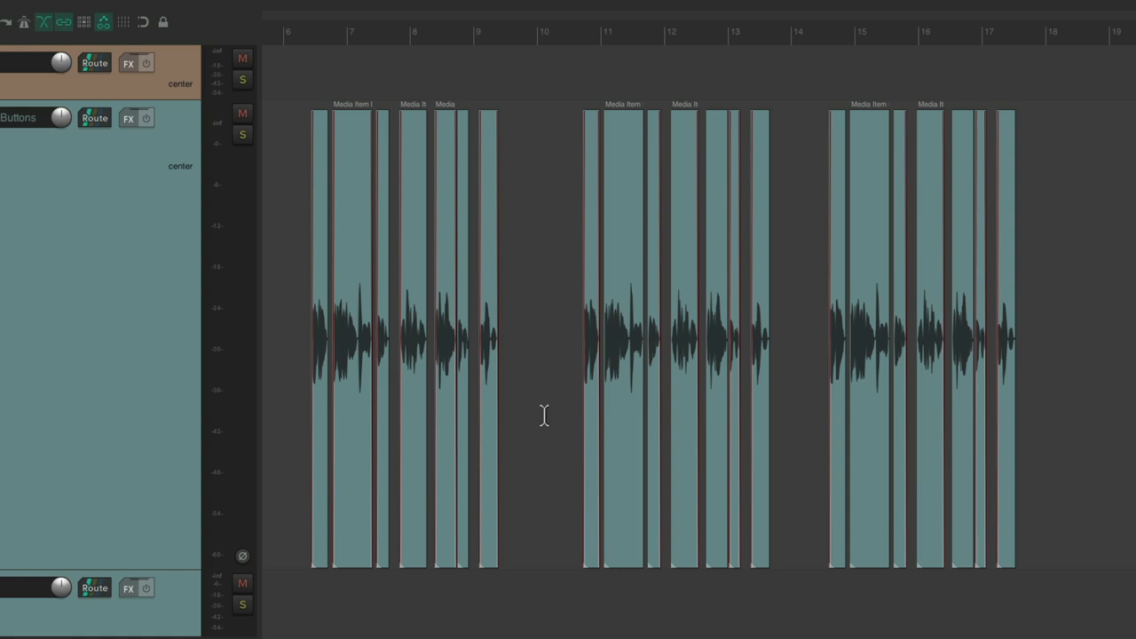
mouse_move(554, 267)
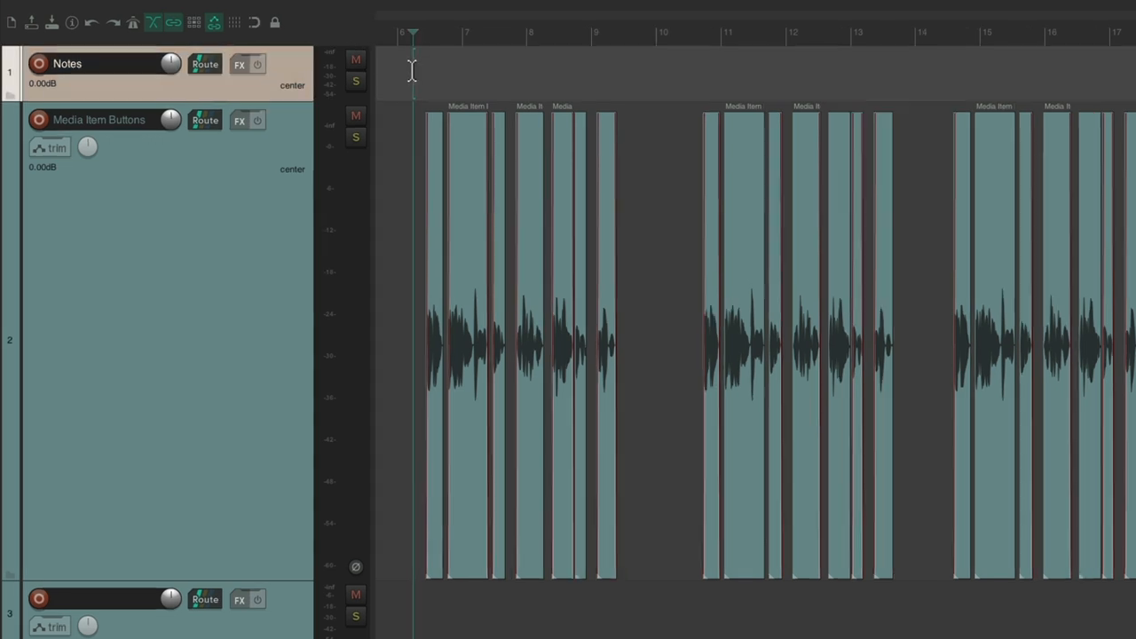
Insert an empty item on the Notes track over the first dialogue clip group
left_click(250, 11)
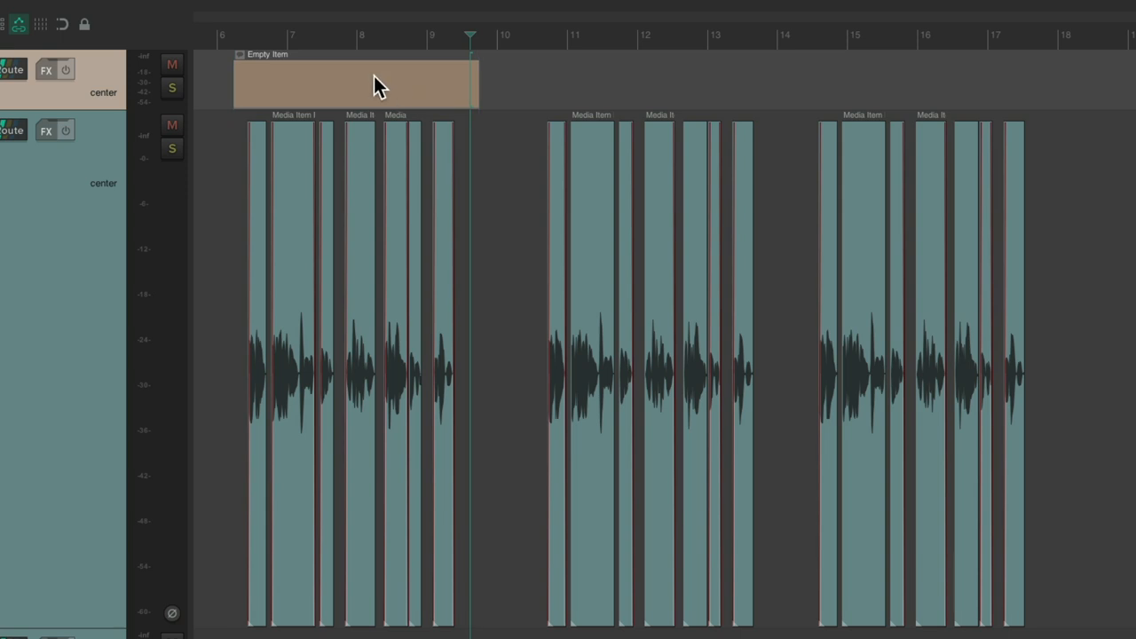
Set the note item's text to 'Maybe Do Over!!!!' displayed as stretched text
double_click(377, 86)
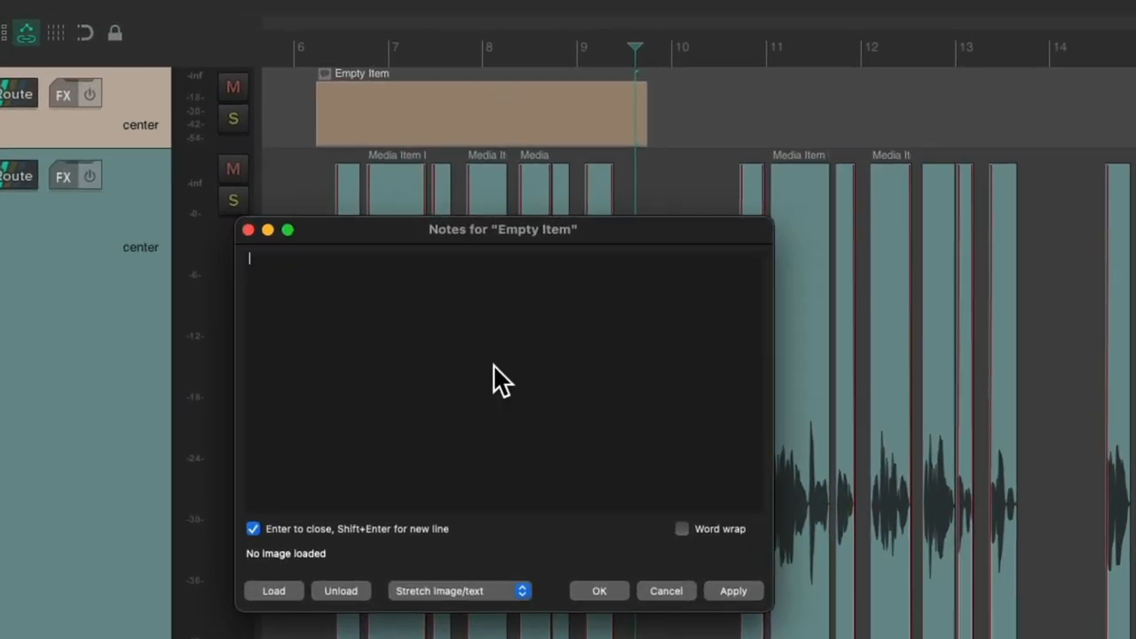
type("Maybe Do Over!!!!")
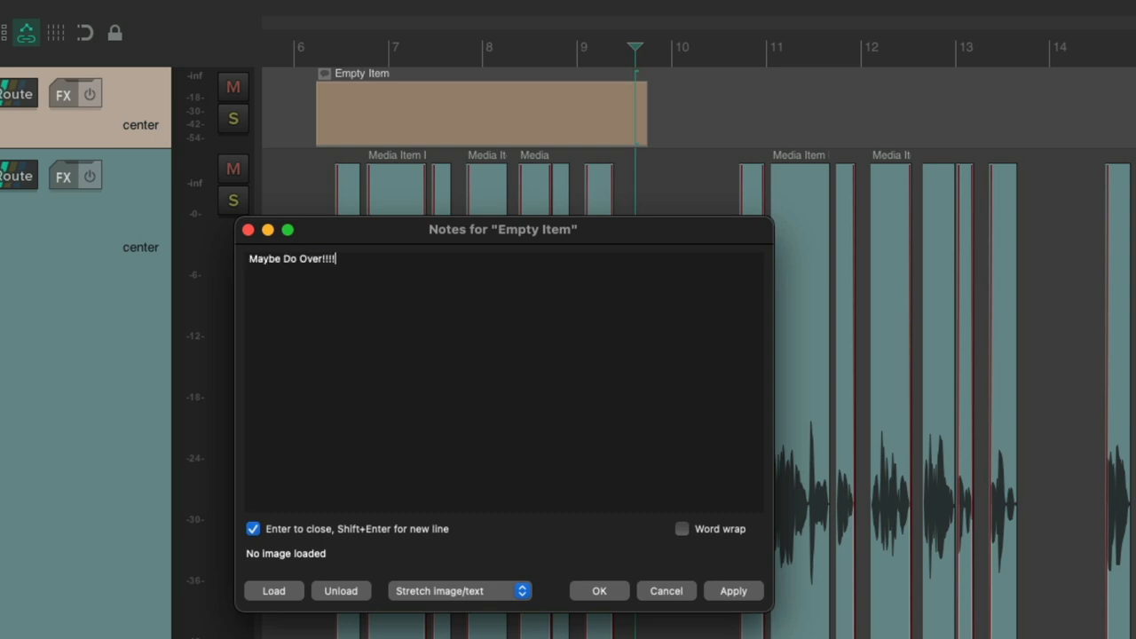
left_click(459, 590)
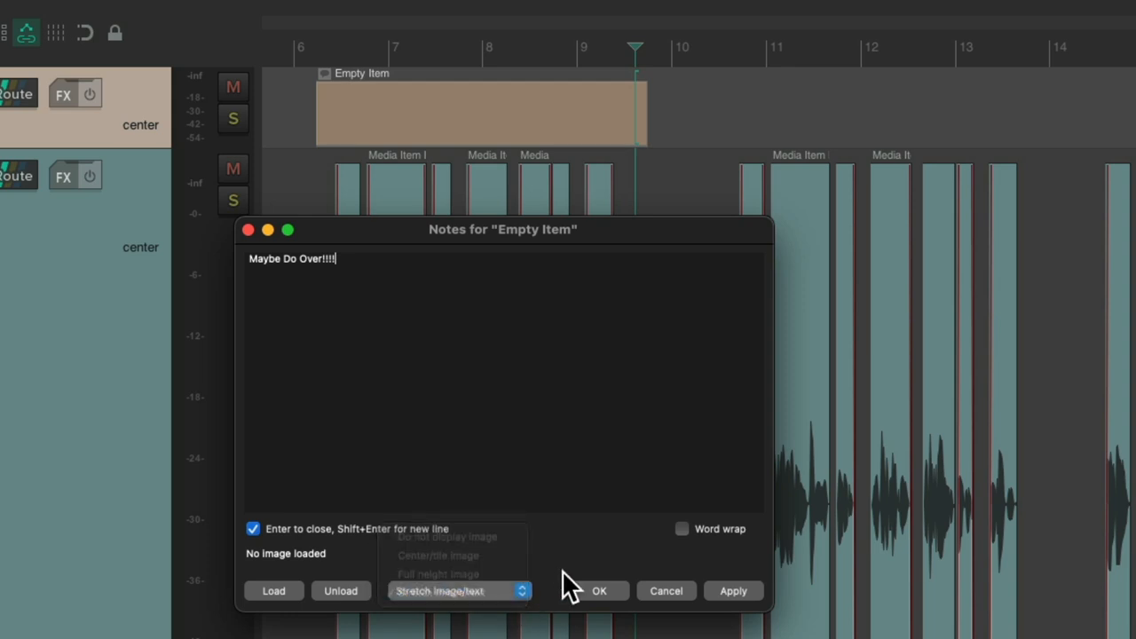
left_click(598, 590)
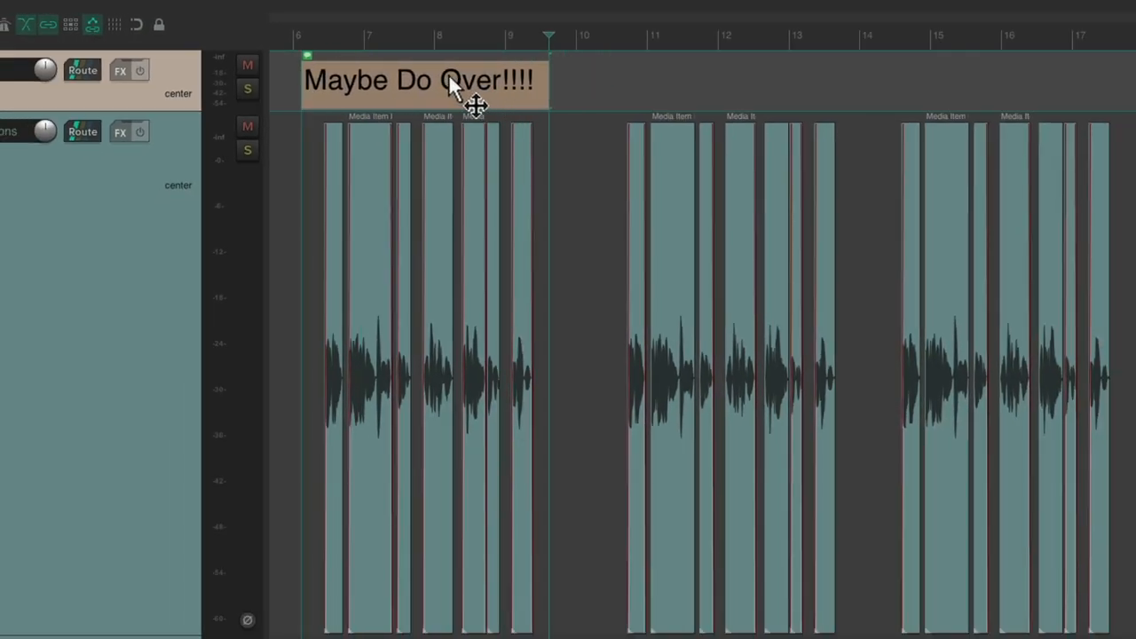
mouse_move(444, 240)
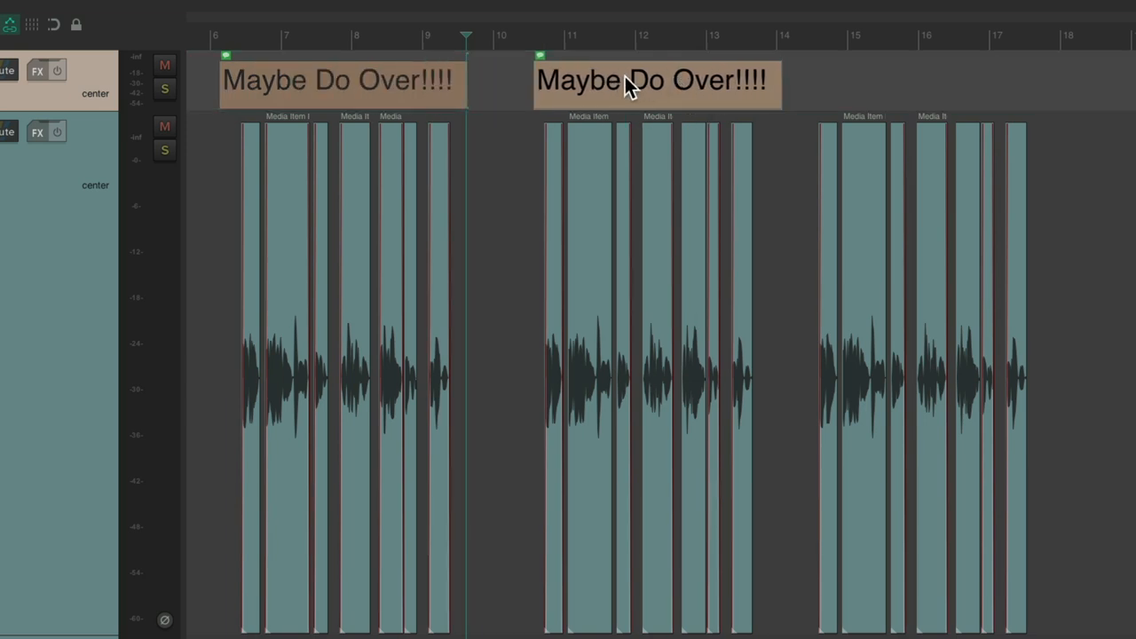
Enter 'Not sure about this!!!' as the copied note item's text
type("Not sure about this!!!")
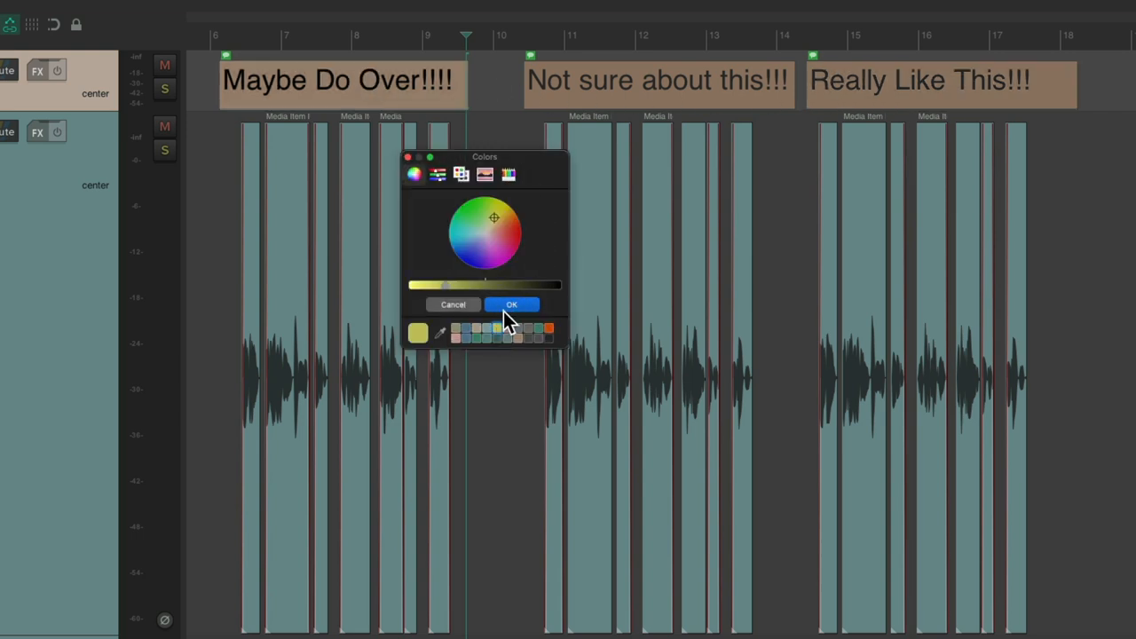
Colour the review notes yellow (Maybe Do Over), orange (Not sure) and green (Really Like)
left_click(512, 306)
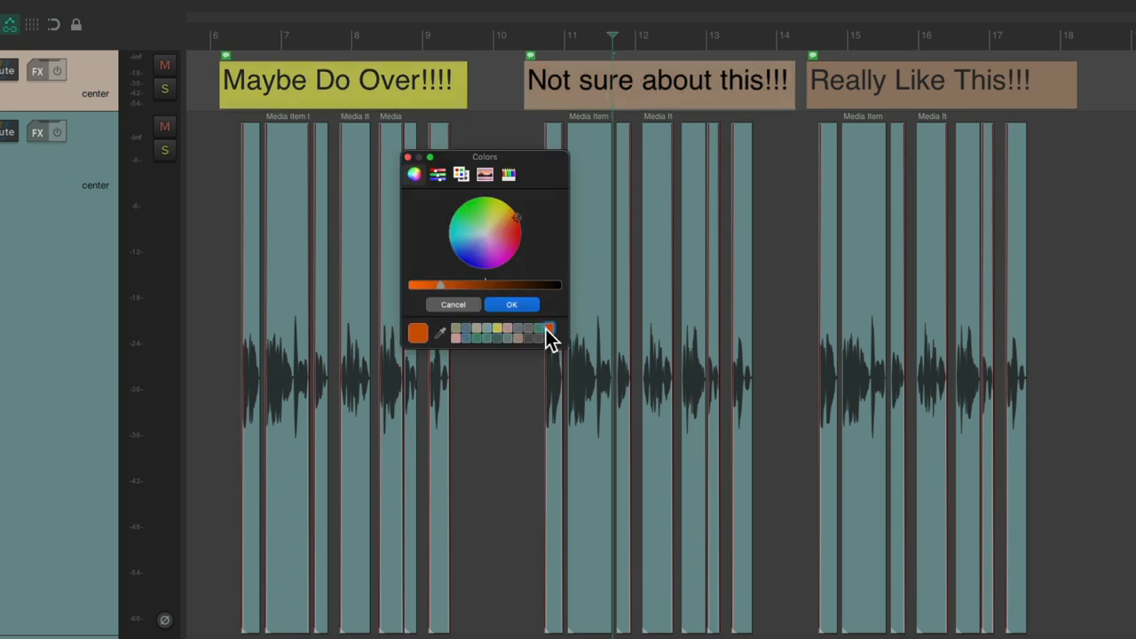
left_click(547, 329)
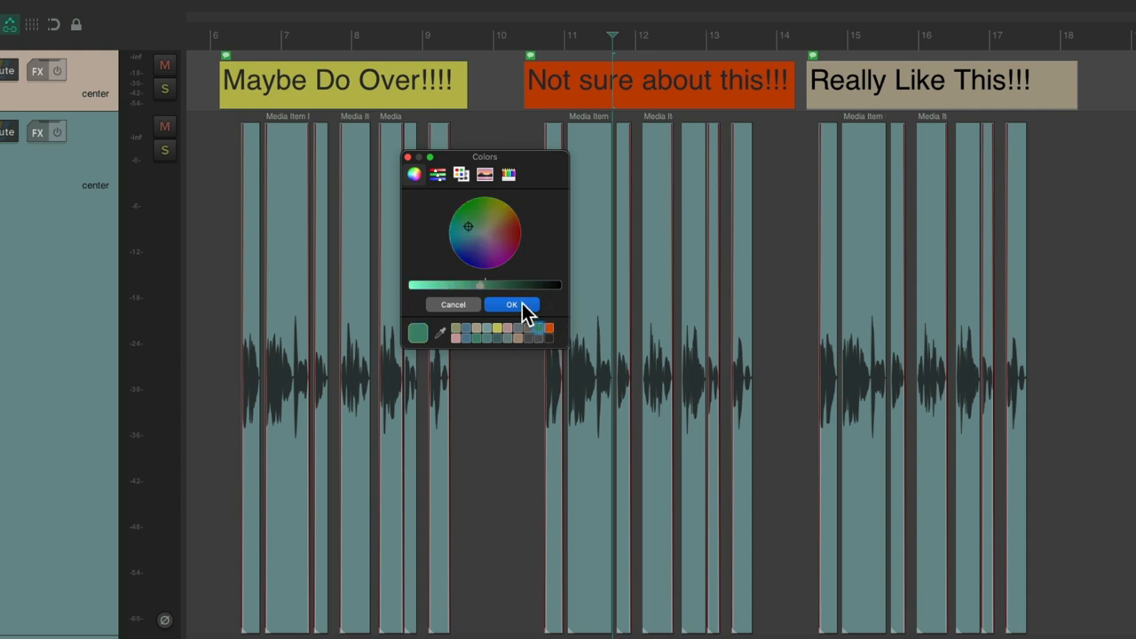
left_click(511, 305)
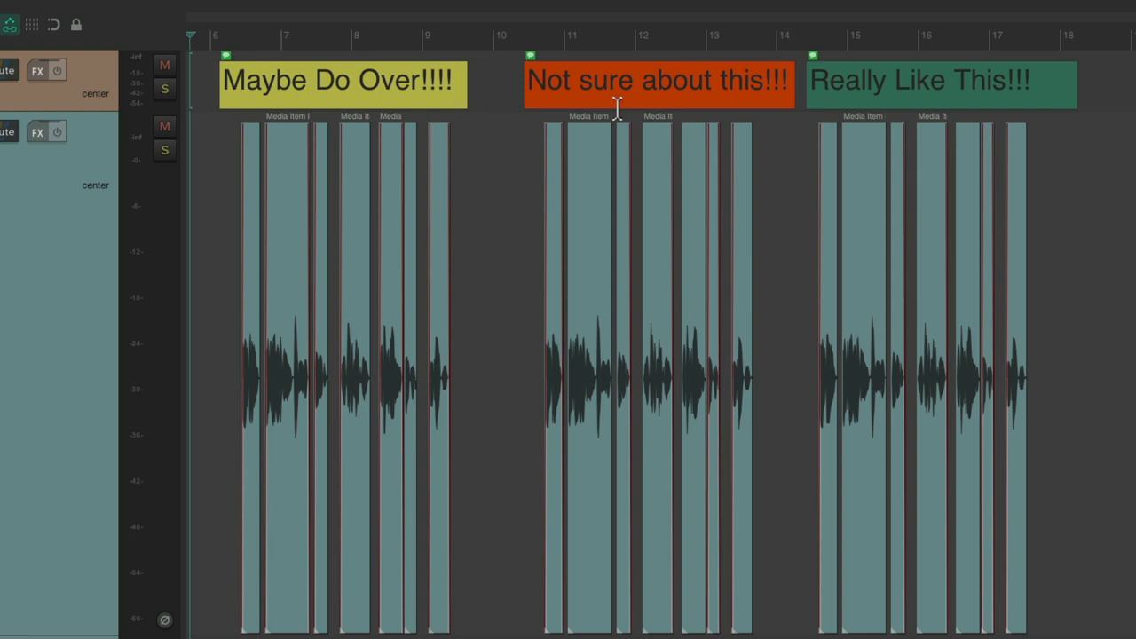
mouse_move(856, 277)
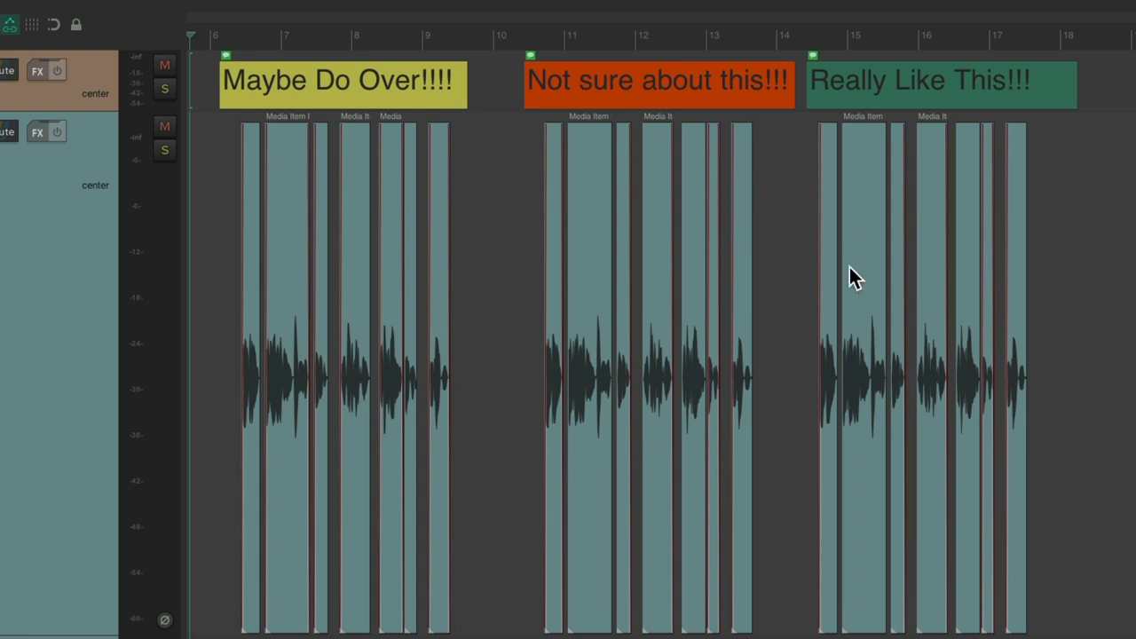
mouse_move(707, 210)
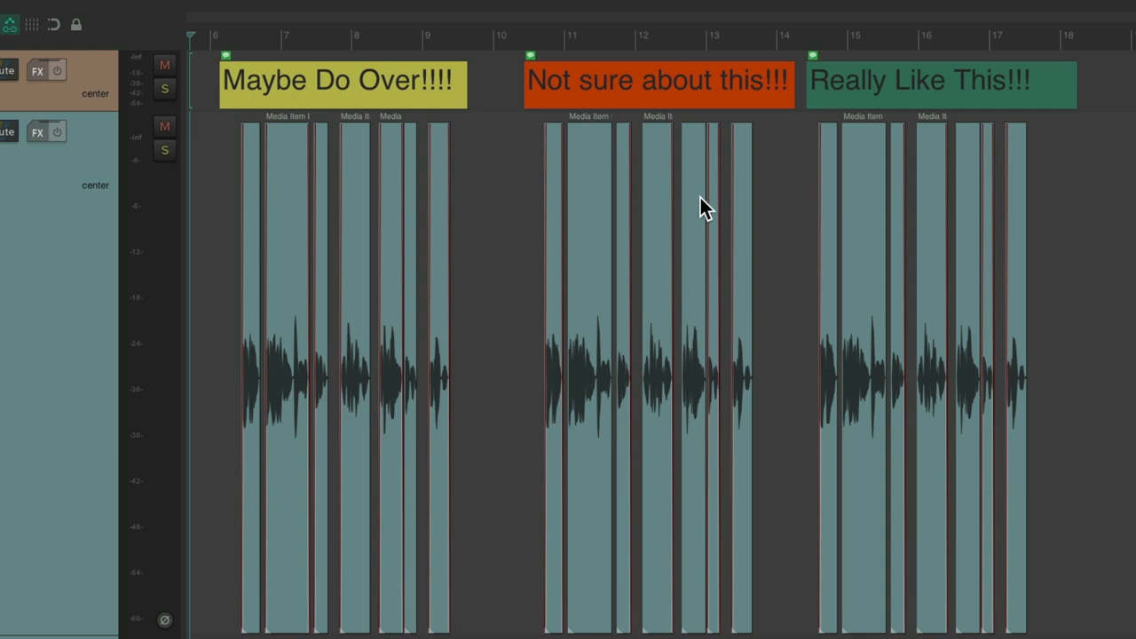
mouse_move(364, 169)
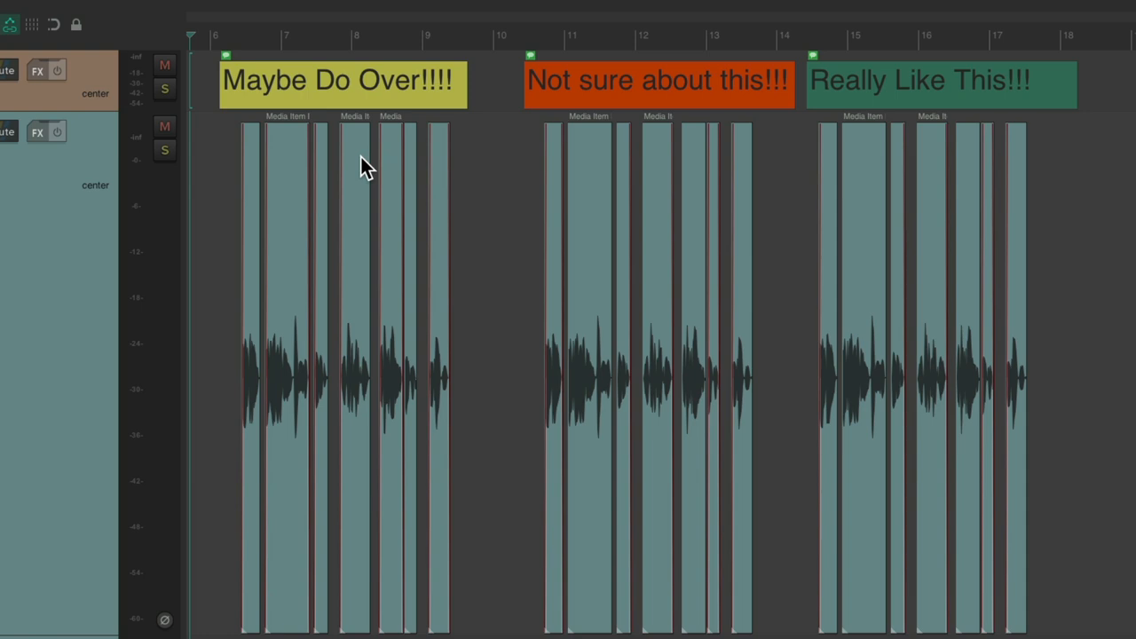
mouse_move(885, 211)
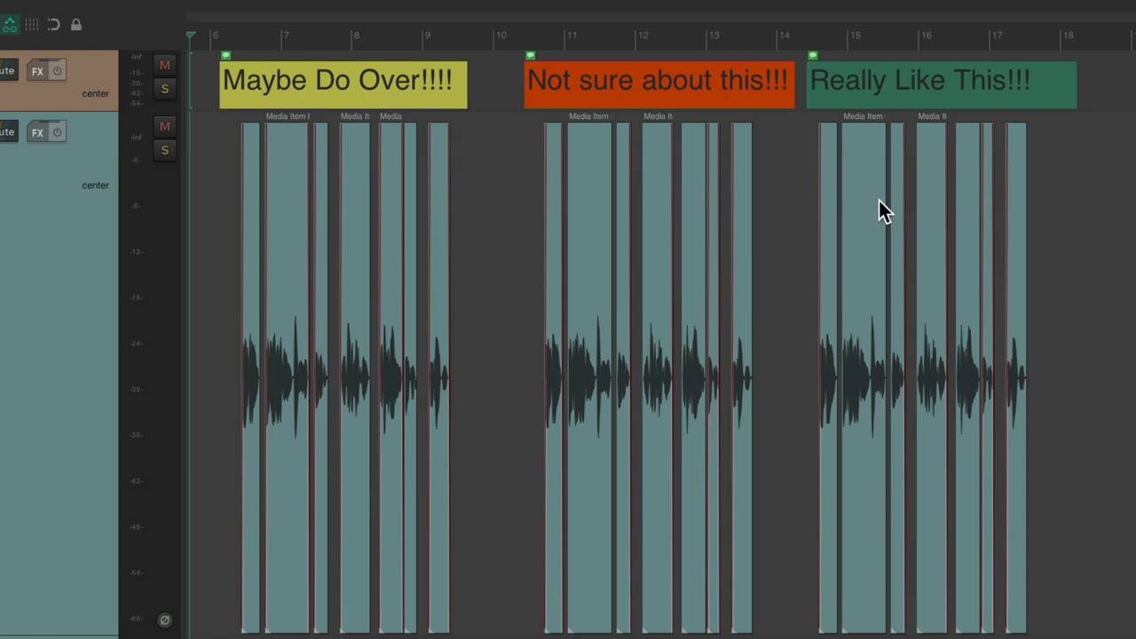